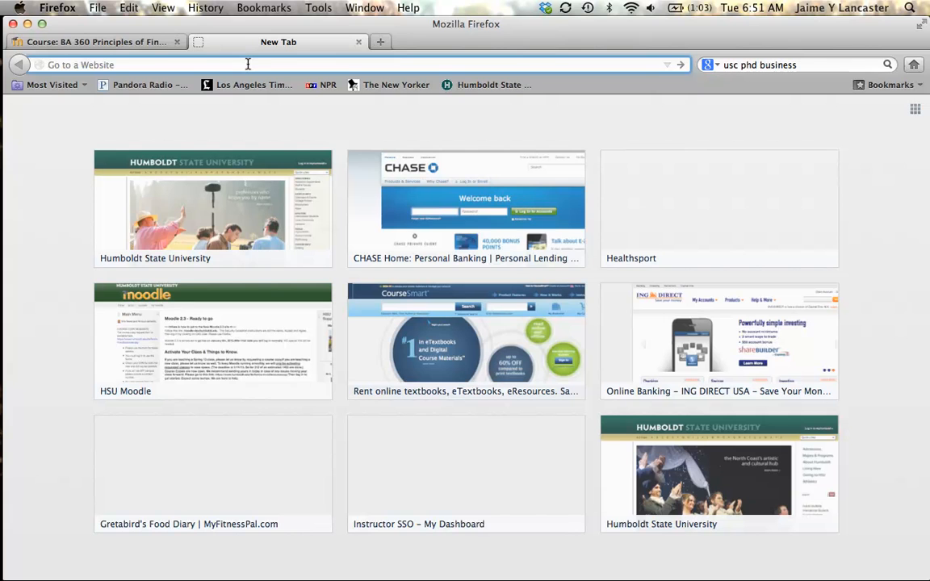
Step: Go to finance.yahoo.com and search 'gap' to open the Gap Inc. (GPS) quote page
{"action": "type", "text": "finance.yahoo.com/"}
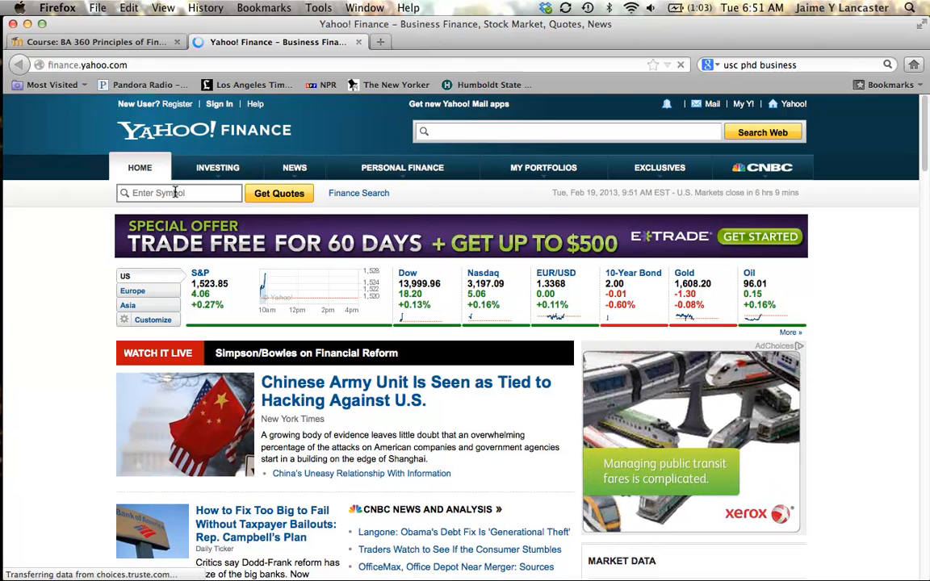
{"action": "type", "text": "gap"}
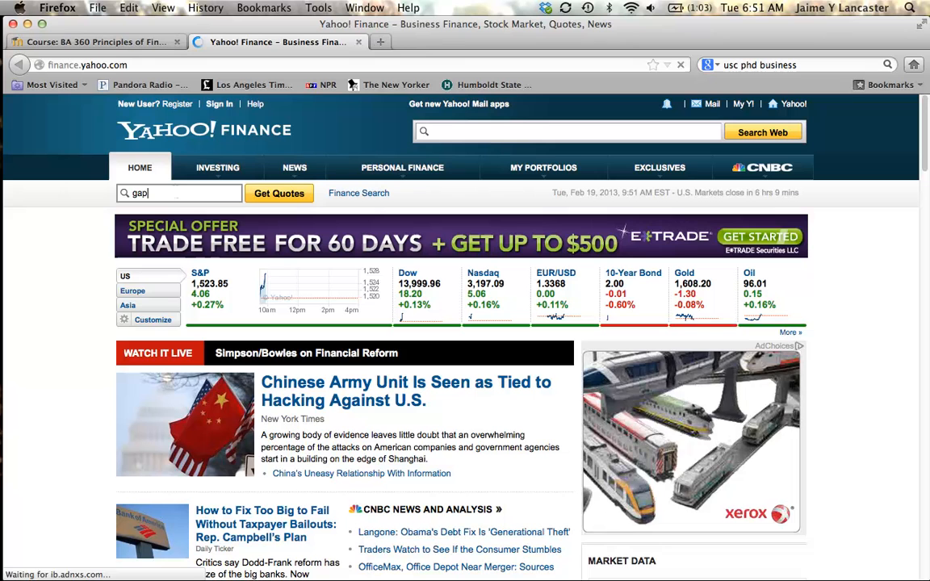
{"action": "left_click", "coordinate": [280, 193]}
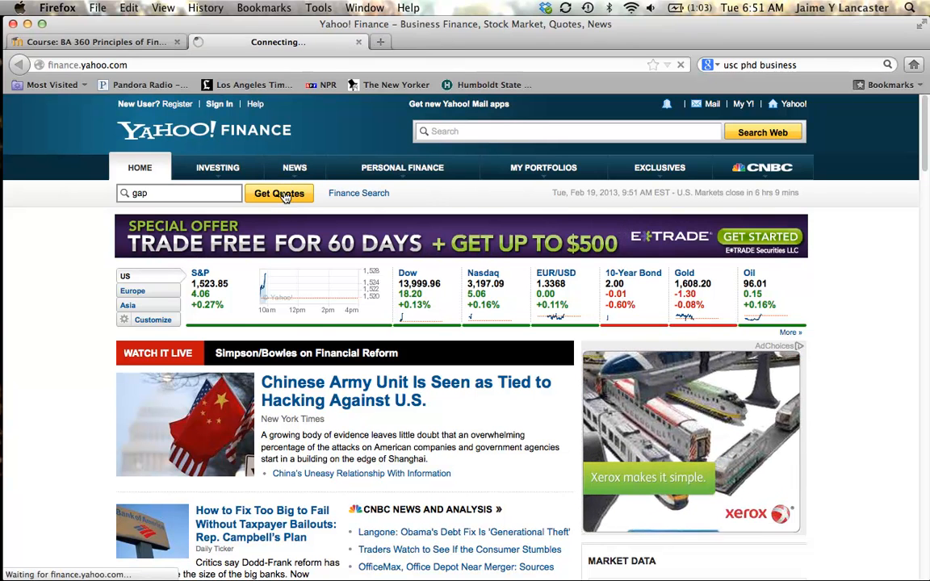
{"action": "left_click", "coordinate": [278, 192]}
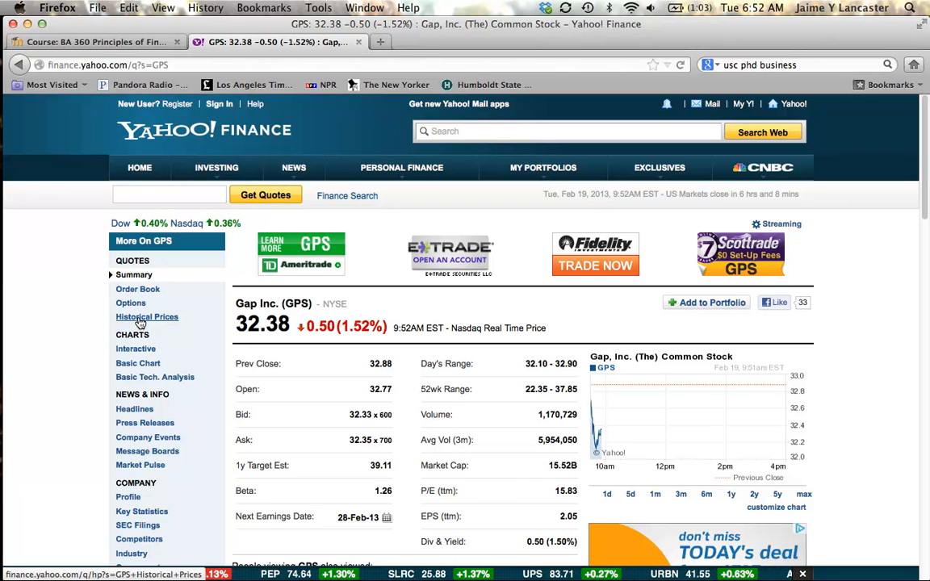
Step: Show Gap's historical dividends only, from January 1, 2005 through February 19, 2013
{"action": "left_click", "coordinate": [147, 317]}
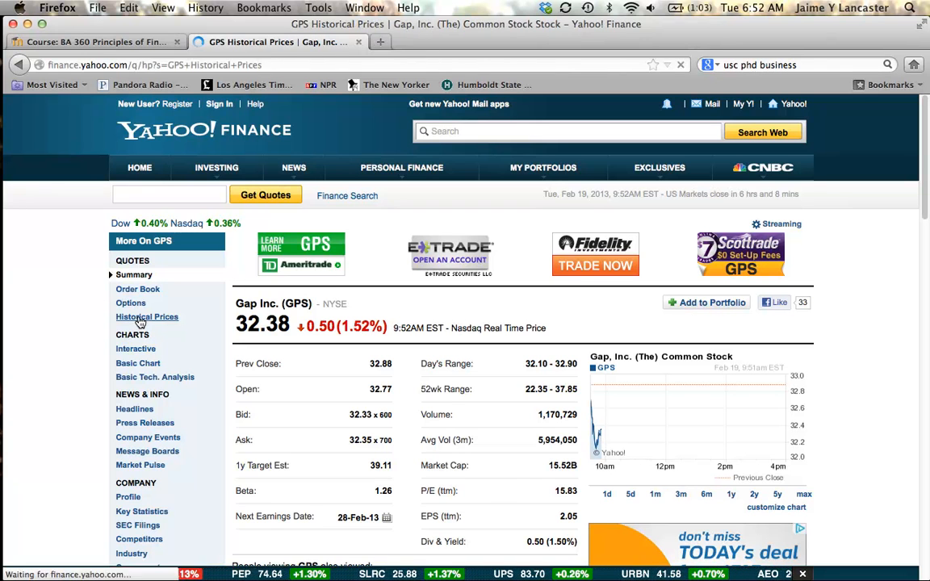
{"action": "left_click", "coordinate": [147, 317]}
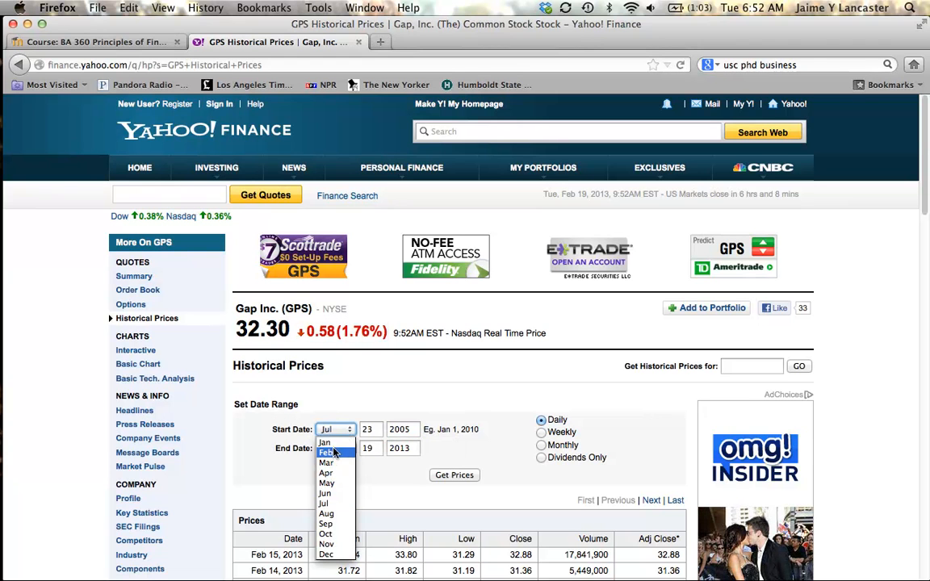
{"action": "left_click", "coordinate": [324, 442]}
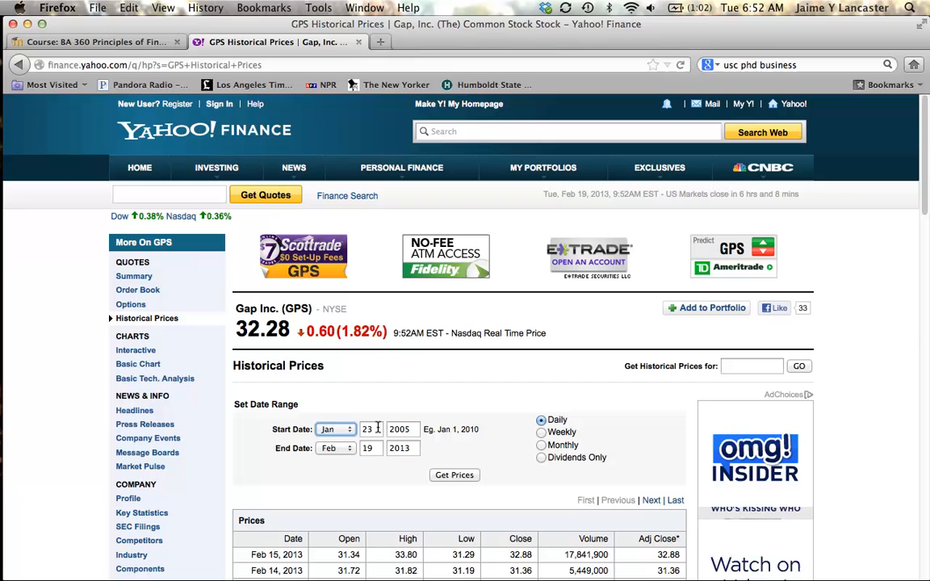
{"action": "left_click", "coordinate": [370, 428]}
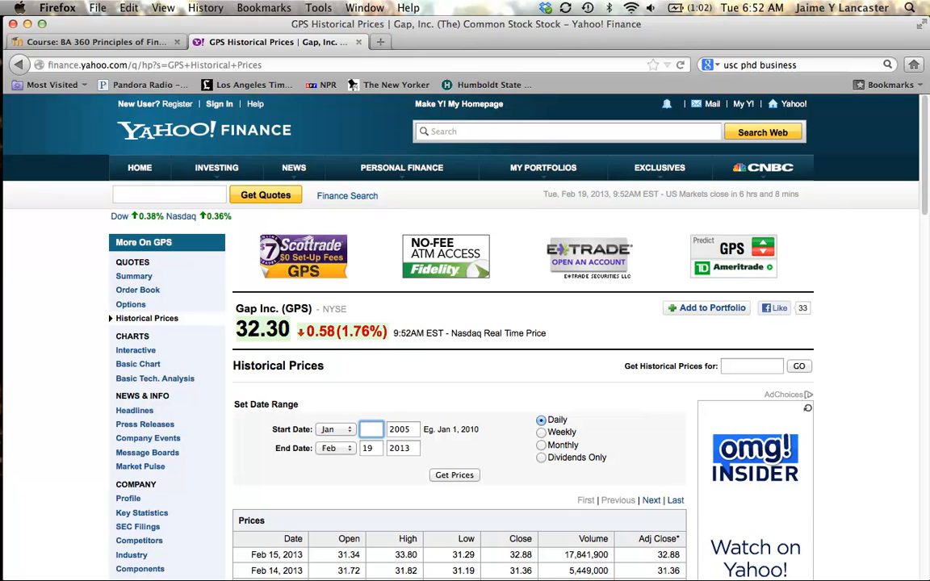
{"action": "type", "text": "1"}
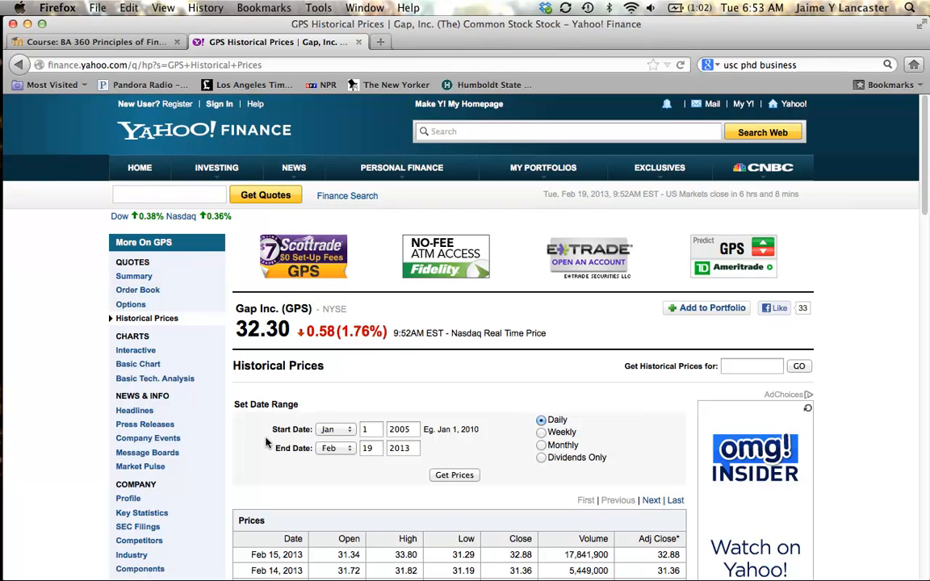
{"action": "mouse_move", "coordinate": [562, 465]}
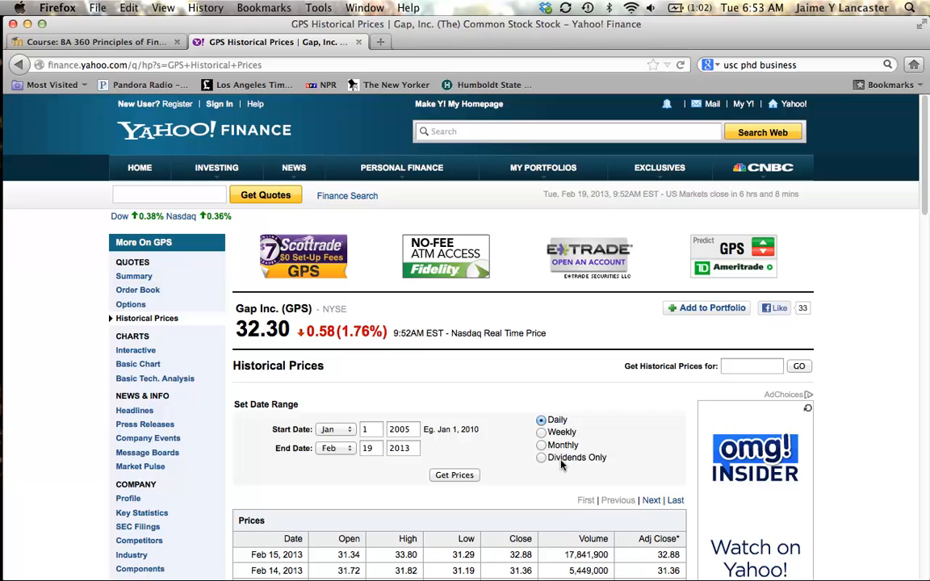
{"action": "left_click", "coordinate": [541, 458]}
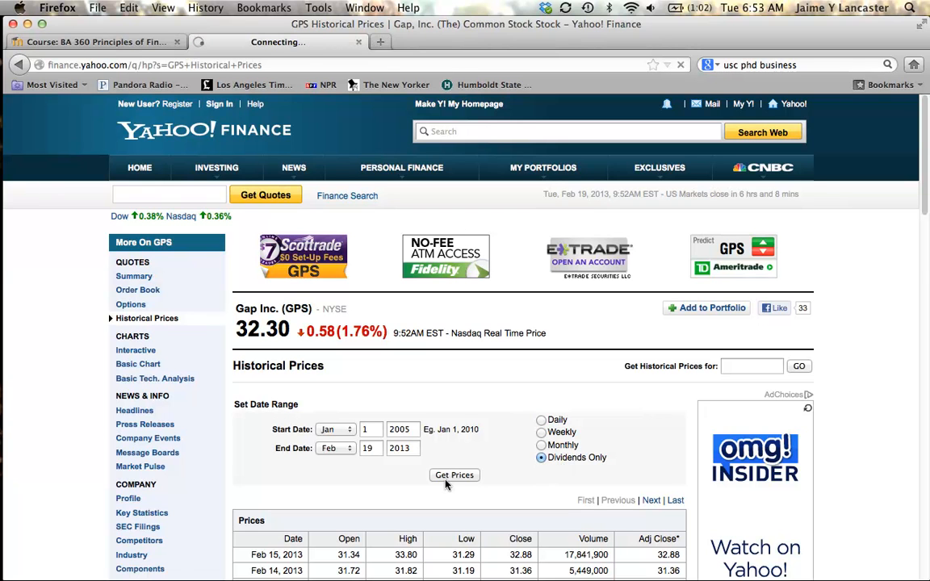
{"action": "left_click", "coordinate": [454, 475]}
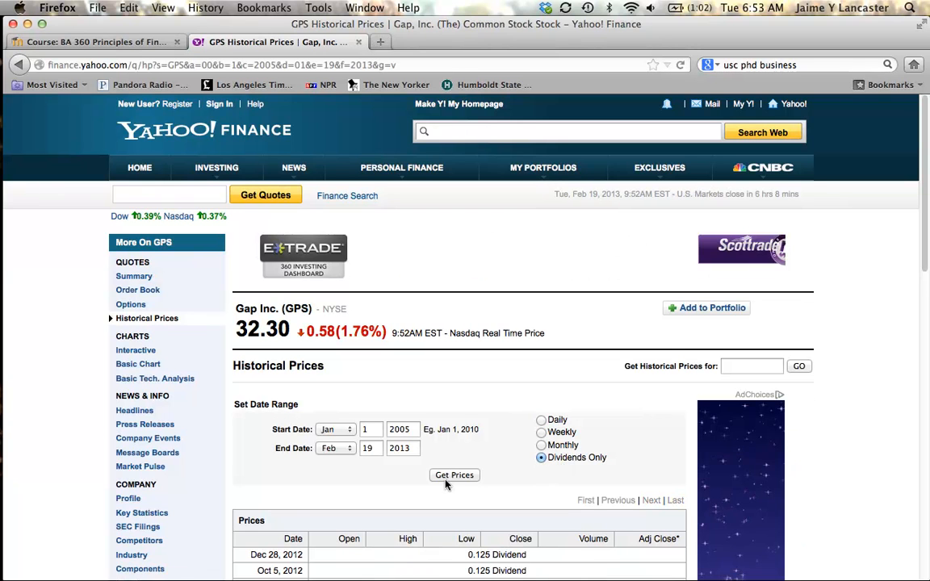
{"action": "left_click", "coordinate": [454, 474]}
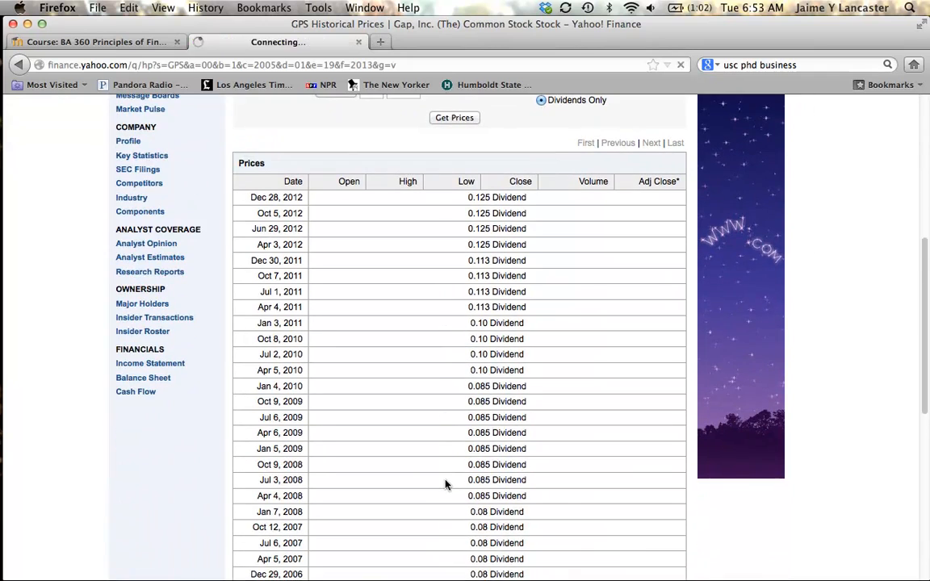
{"action": "scroll", "scroll_direction": "down", "scroll_amount": 3}
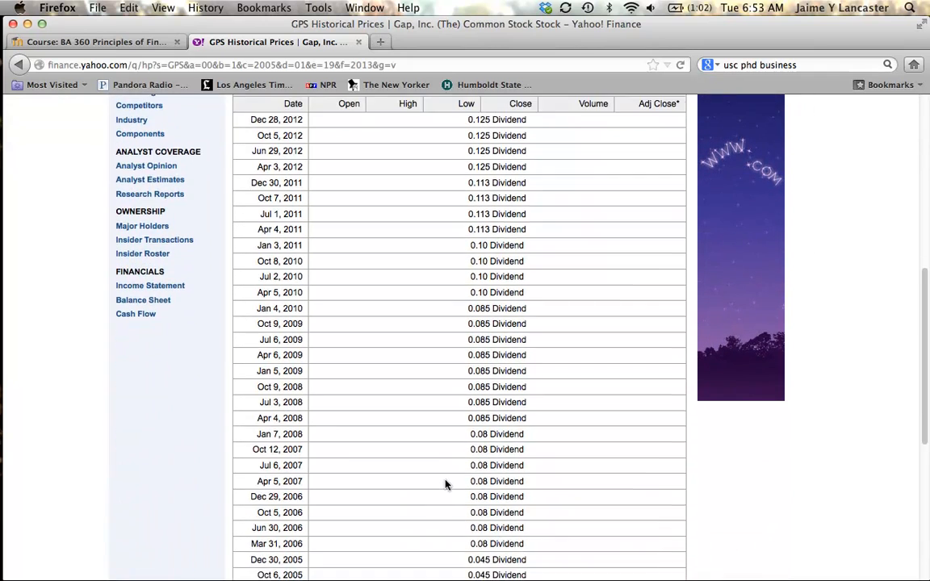
{"action": "scroll", "scroll_direction": "down", "scroll_amount": 3}
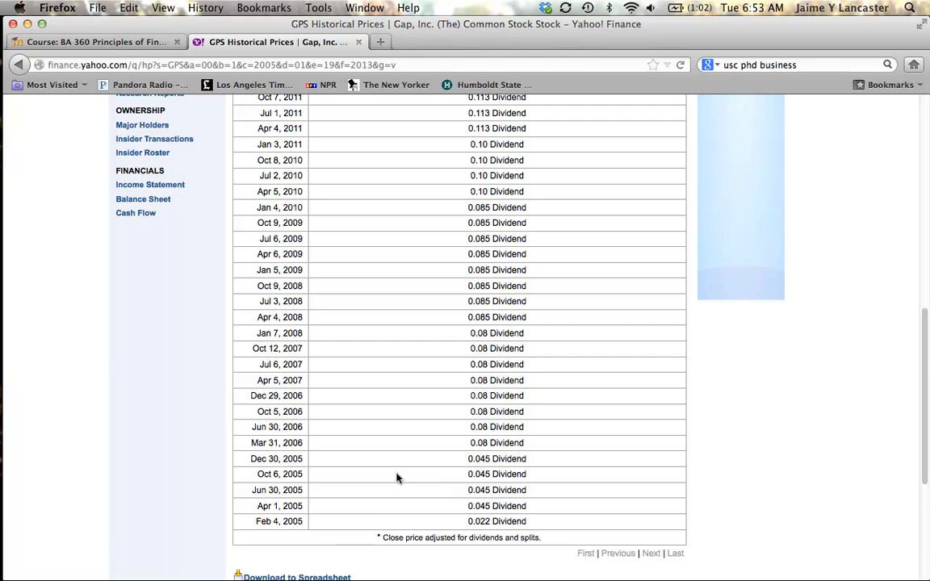
{"action": "scroll", "scroll_direction": "down", "scroll_amount": 3}
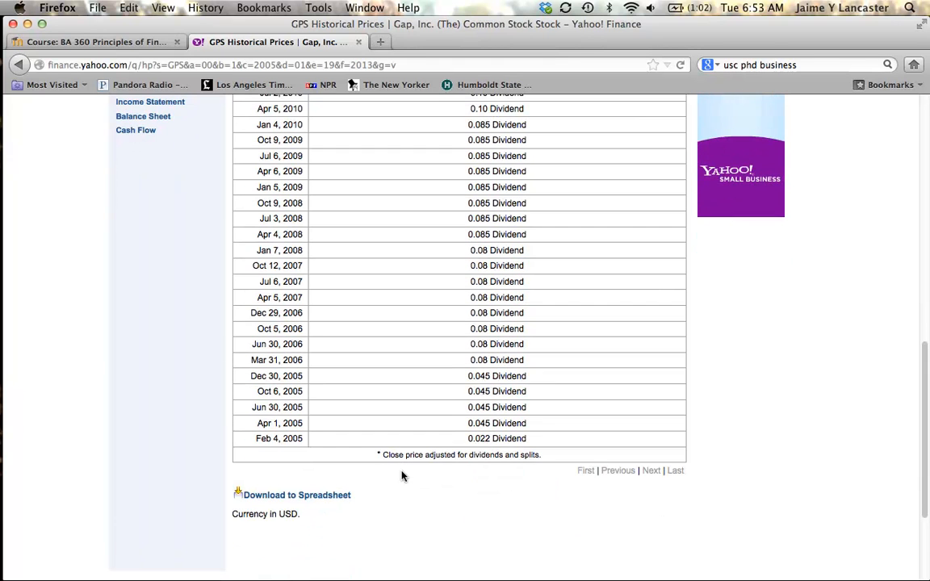
{"action": "mouse_move", "coordinate": [372, 481]}
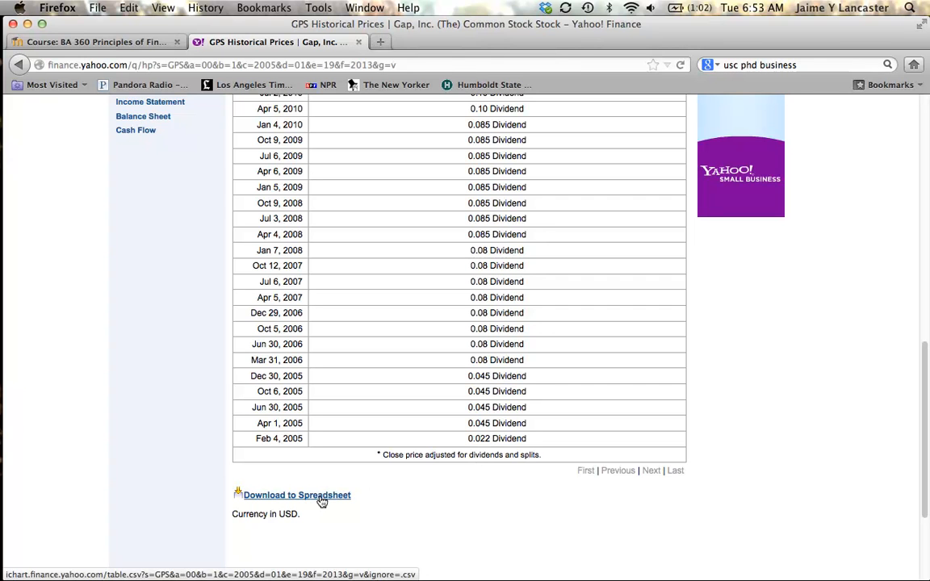
Step: Save the dividend history link to Documents as the CSV file Gap2.csv
{"action": "left_click", "coordinate": [296, 495]}
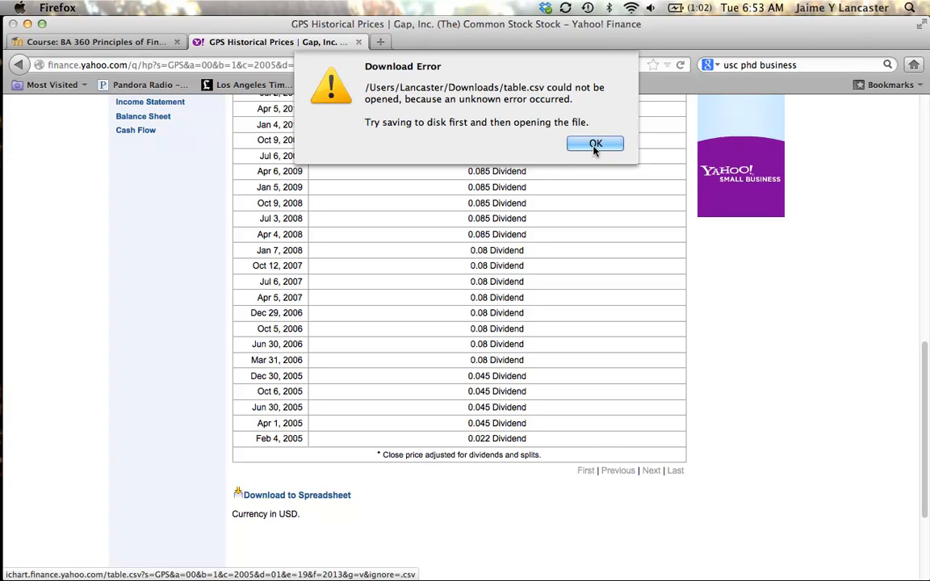
{"action": "left_click", "coordinate": [595, 144]}
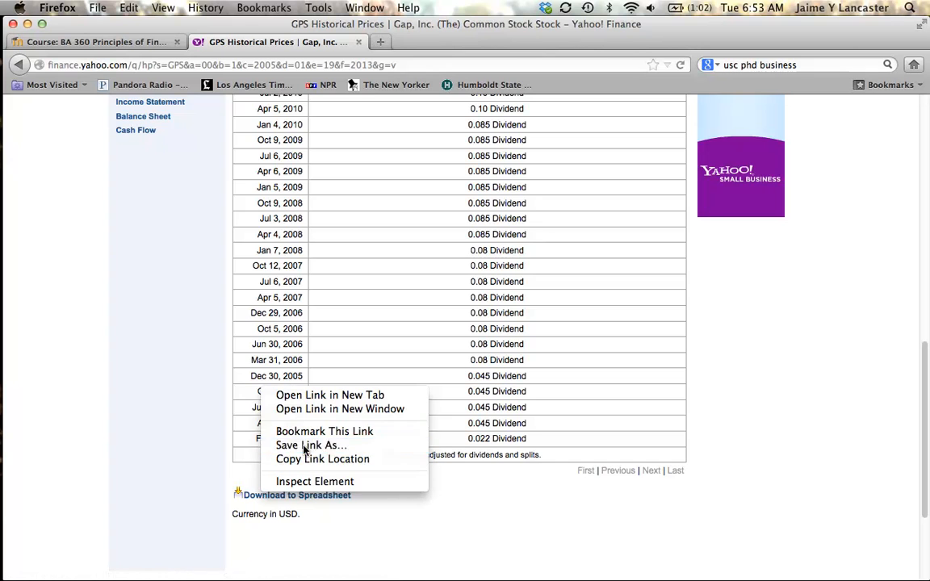
{"action": "left_click", "coordinate": [311, 445]}
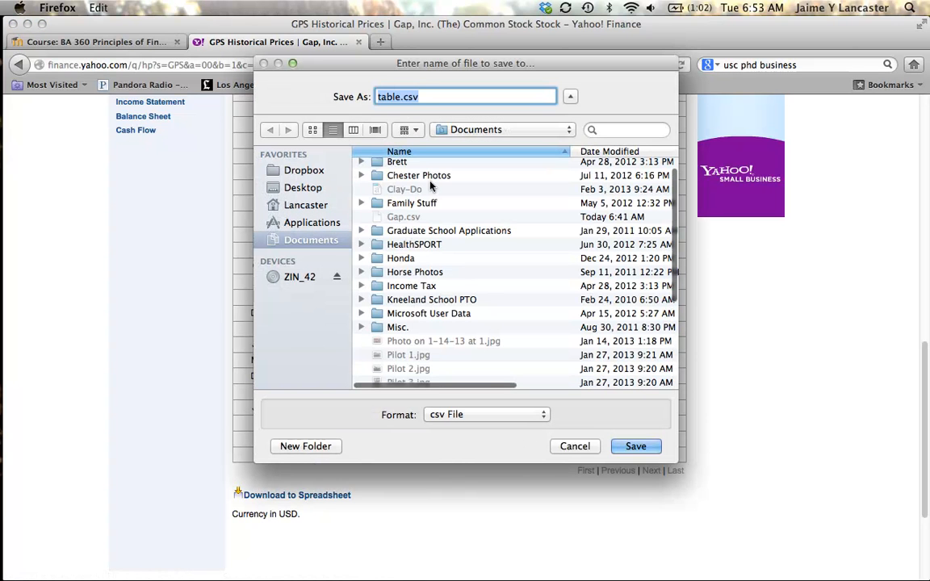
{"action": "type", "text": "Gap2"}
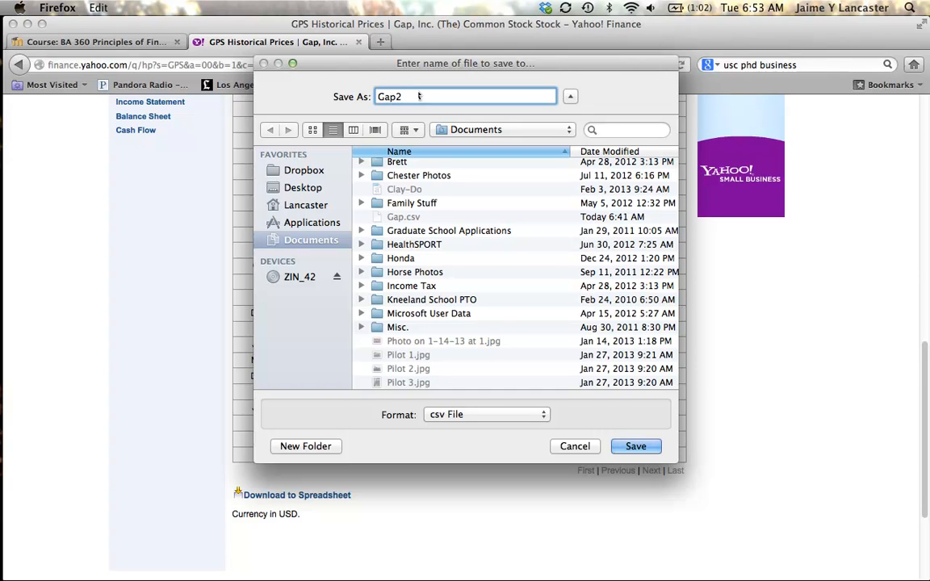
{"action": "type", "text": ".csv"}
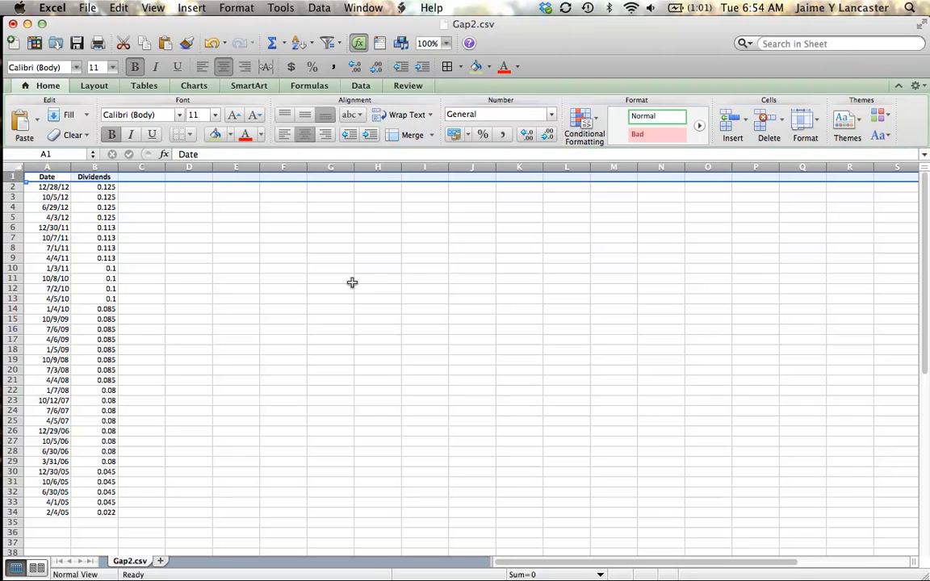
{"action": "mouse_move", "coordinate": [207, 180]}
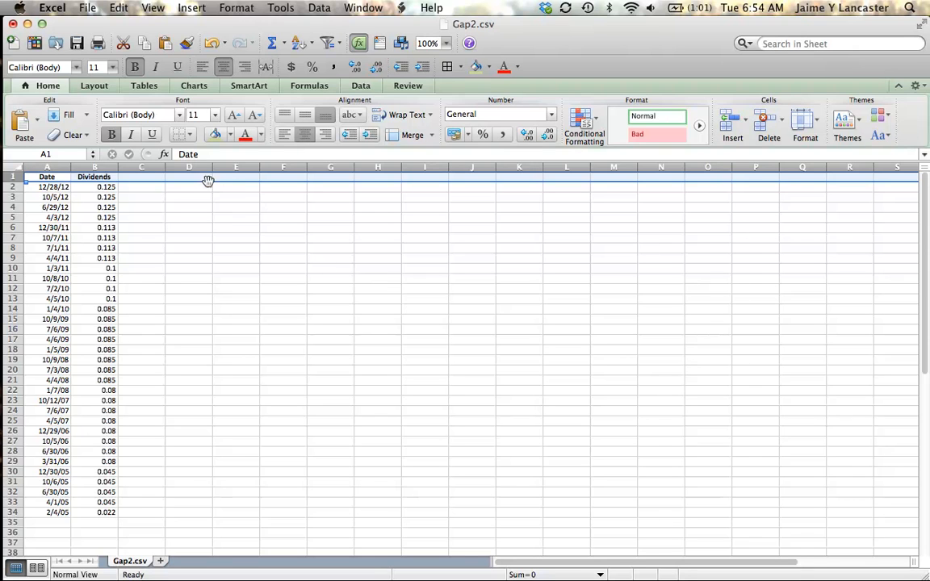
Step: Add Year and Dividend headings in D1:E1 and fill years 2012 down to 2005 using =D2-1
{"action": "type", "text": "Year"}
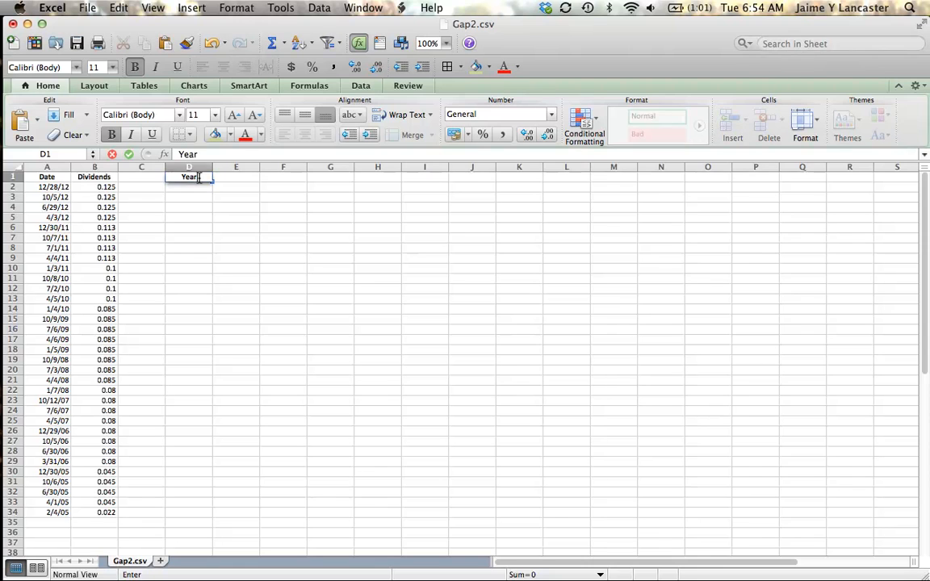
{"action": "type", "text": "Dividend"}
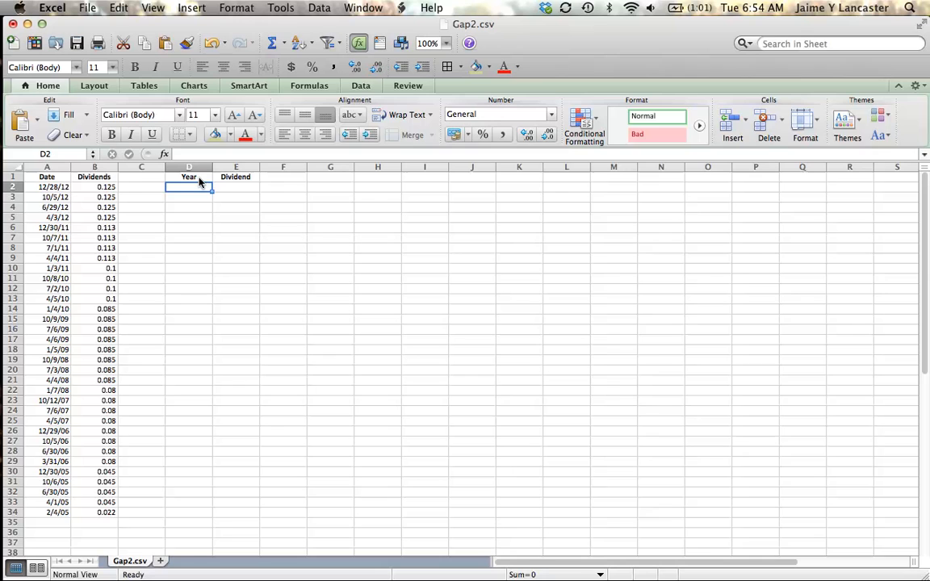
{"action": "type", "text": "2012"}
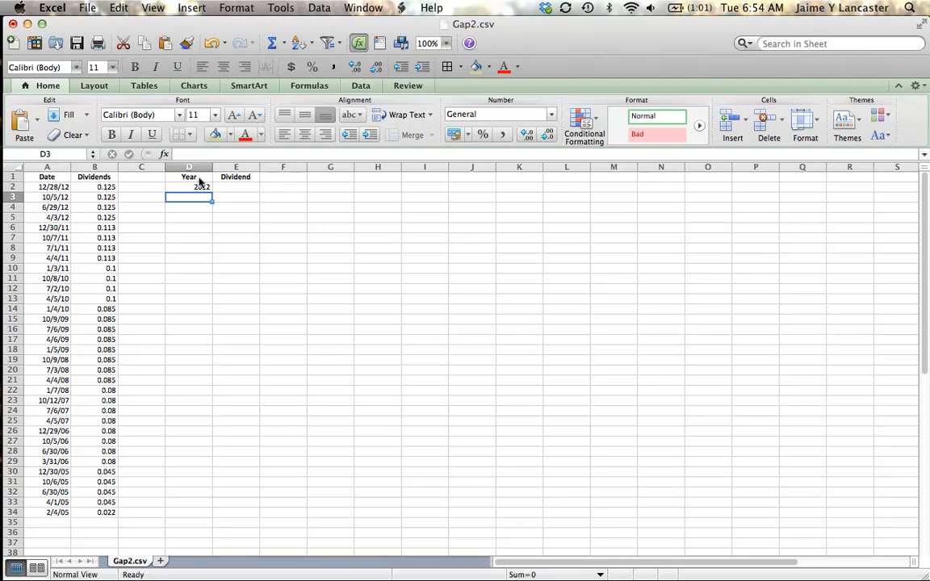
{"action": "type", "text": "="}
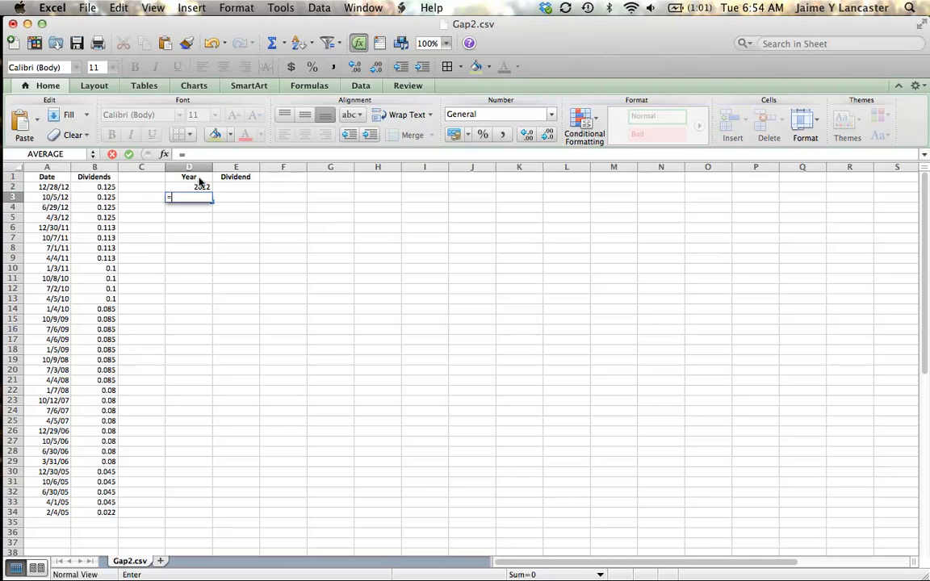
{"action": "left_click", "coordinate": [189, 186]}
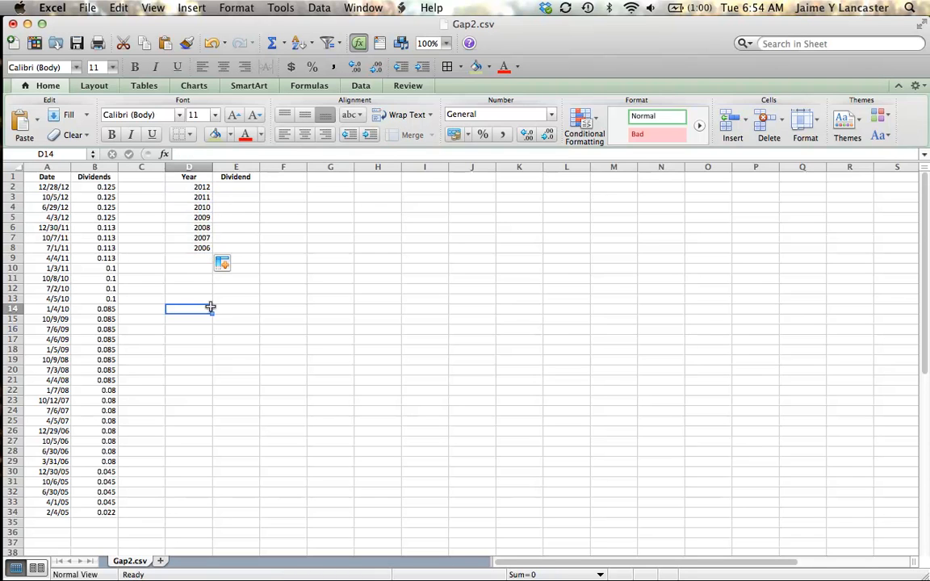
{"action": "left_click", "coordinate": [189, 248]}
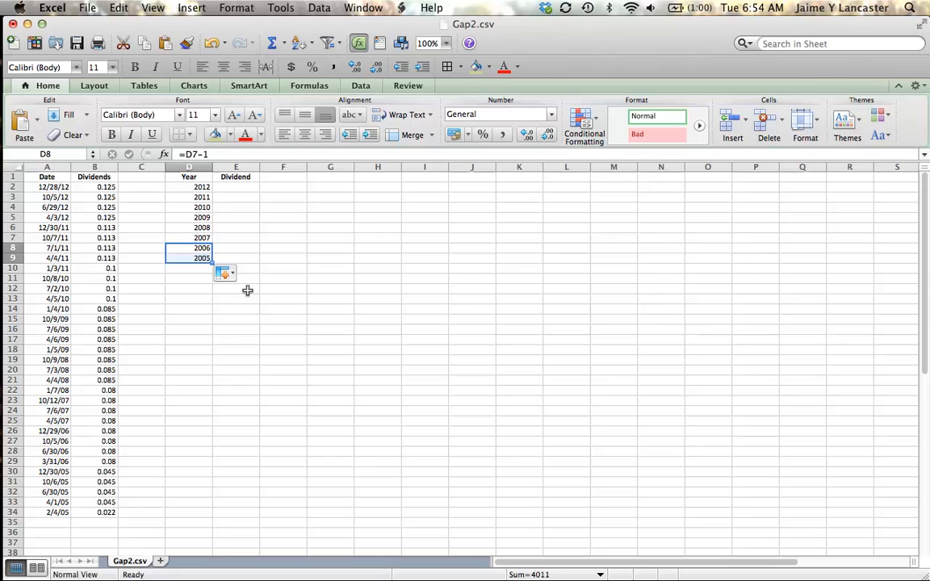
{"action": "mouse_move", "coordinate": [84, 385]}
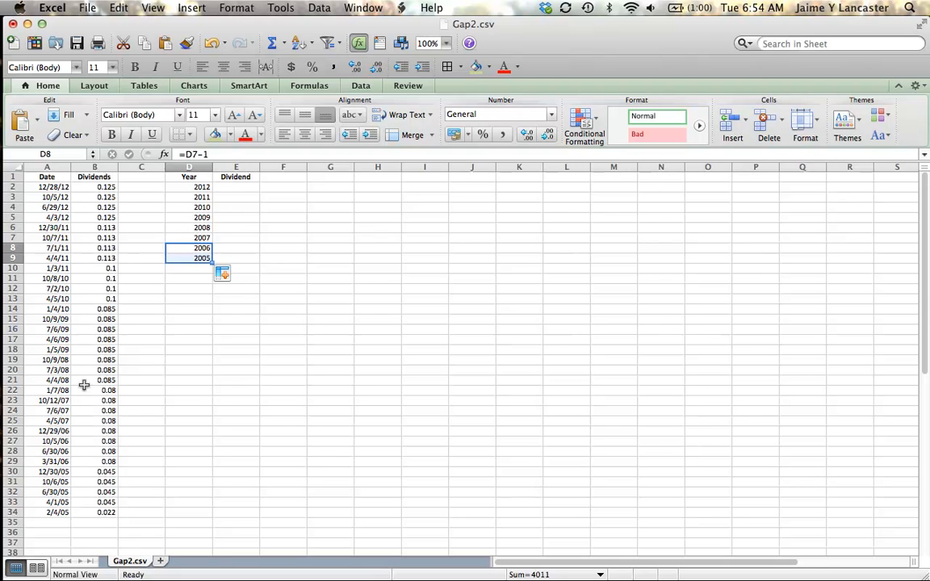
Step: Enter quarterly dividend sum formulas for 2012, 2011, 2010 and 2009, e.g. =B2+B3+B4+B5
{"action": "left_click", "coordinate": [236, 187]}
{"action": "type", "text": "="}
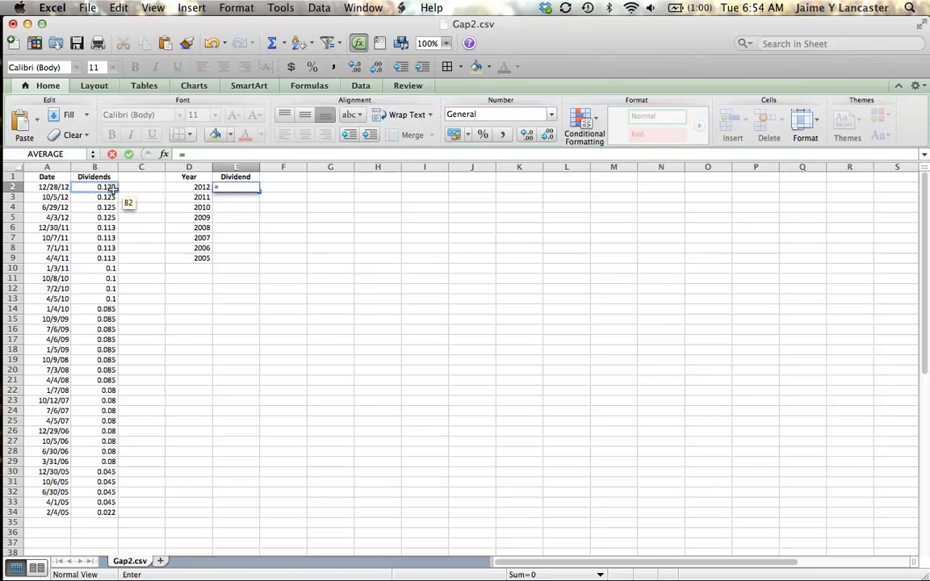
{"action": "left_click", "coordinate": [95, 197]}
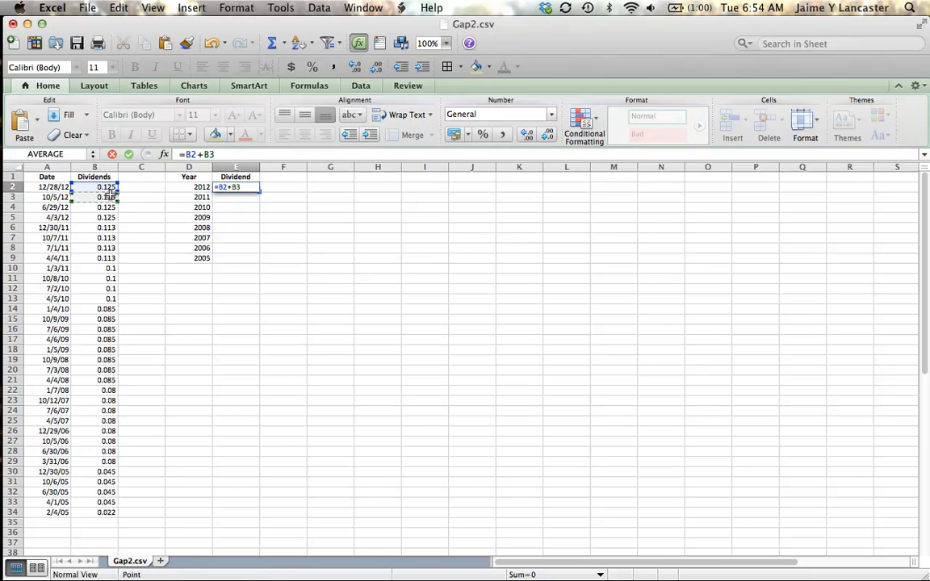
{"action": "left_click", "coordinate": [106, 207]}
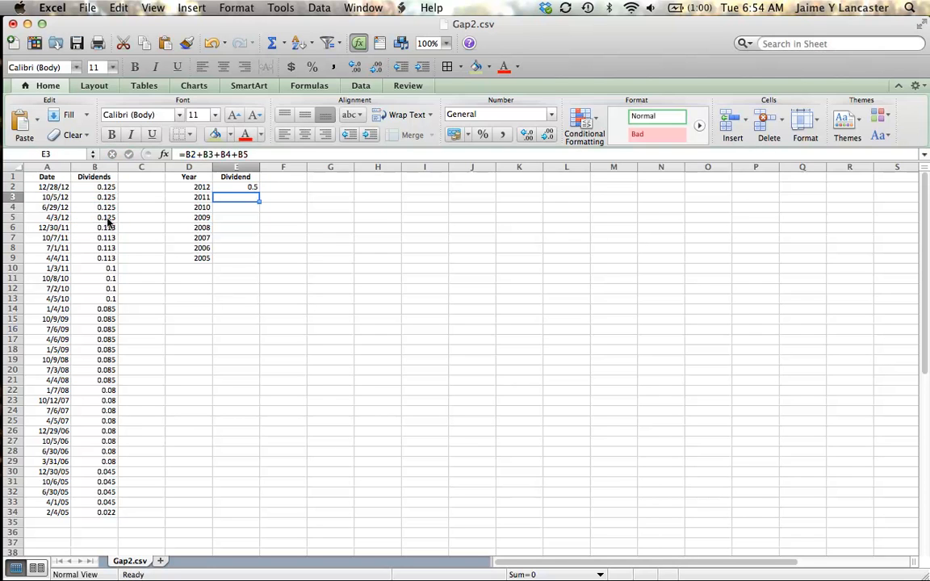
{"action": "type", "text": "="}
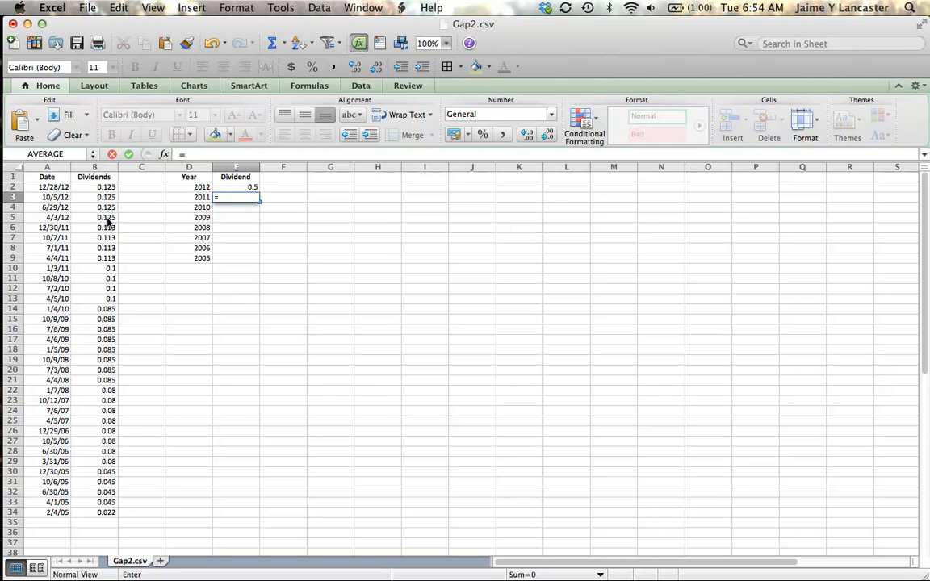
{"action": "left_click", "coordinate": [94, 227]}
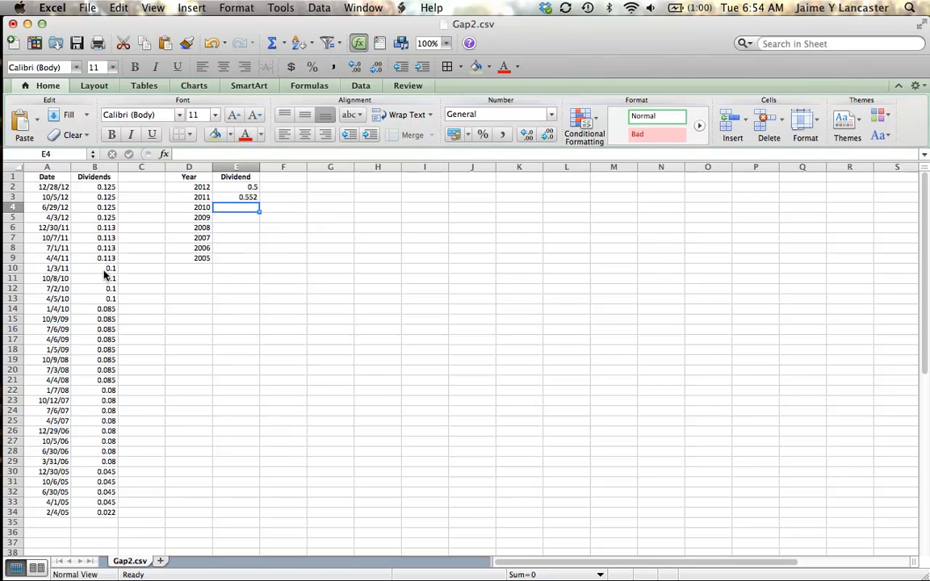
{"action": "type", "text": "=B11+B12"}
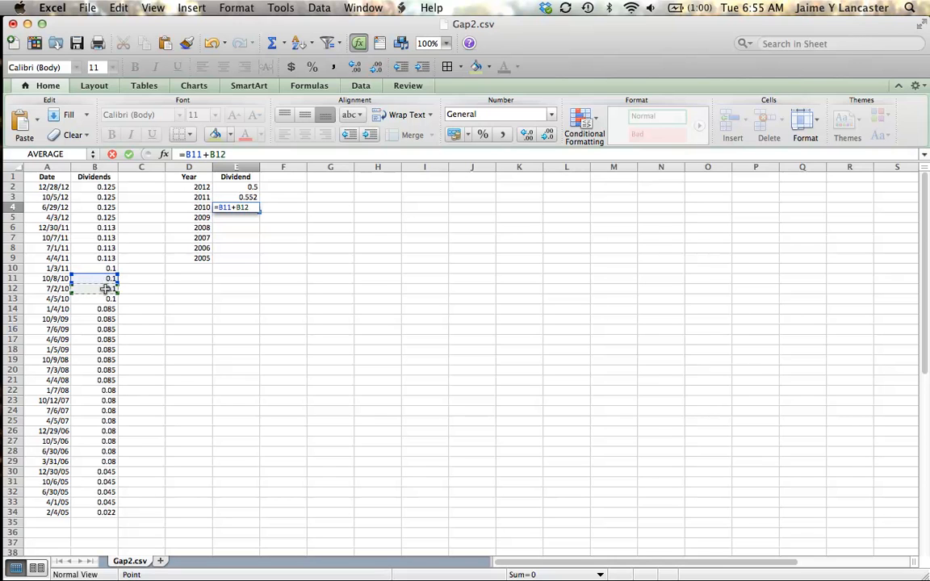
{"action": "left_click", "coordinate": [94, 309]}
{"action": "type", "text": "=B15+B16"}
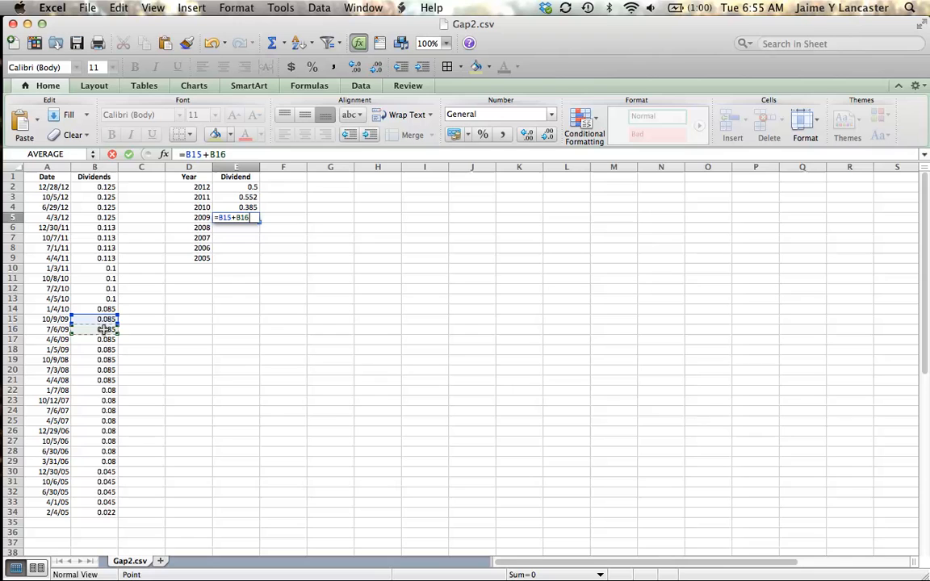
{"action": "left_click", "coordinate": [95, 339]}
{"action": "type", "text": "="}
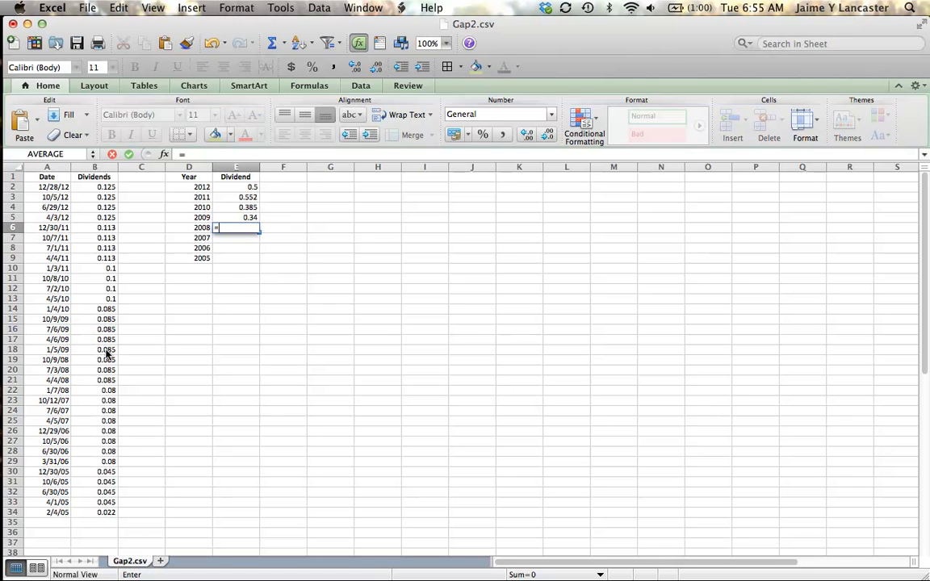
Step: Enter quarterly dividend sum formulas for 2008, 2007, 2006 and 2005, ending at 0.202
{"action": "left_click", "coordinate": [94, 359]}
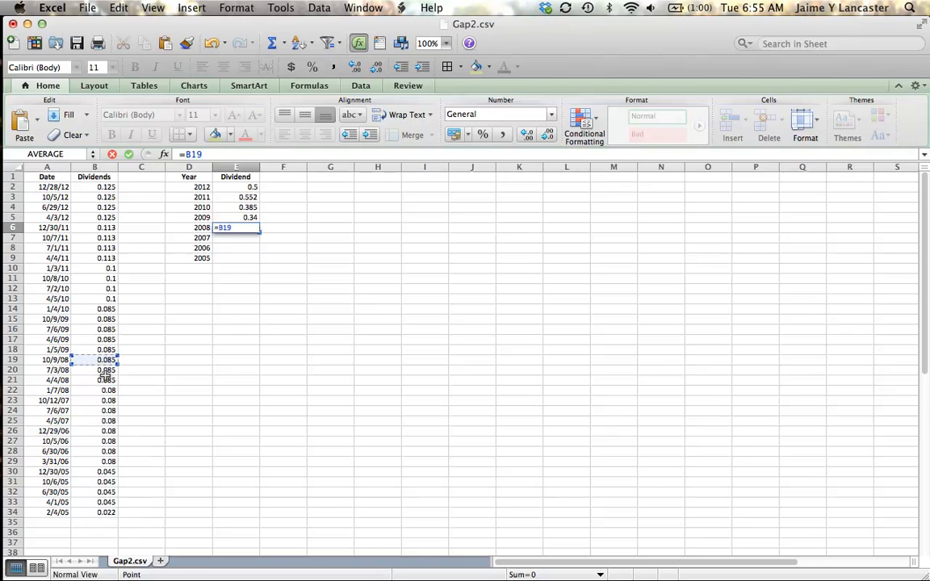
{"action": "left_click", "coordinate": [95, 379]}
{"action": "type", "text": "="}
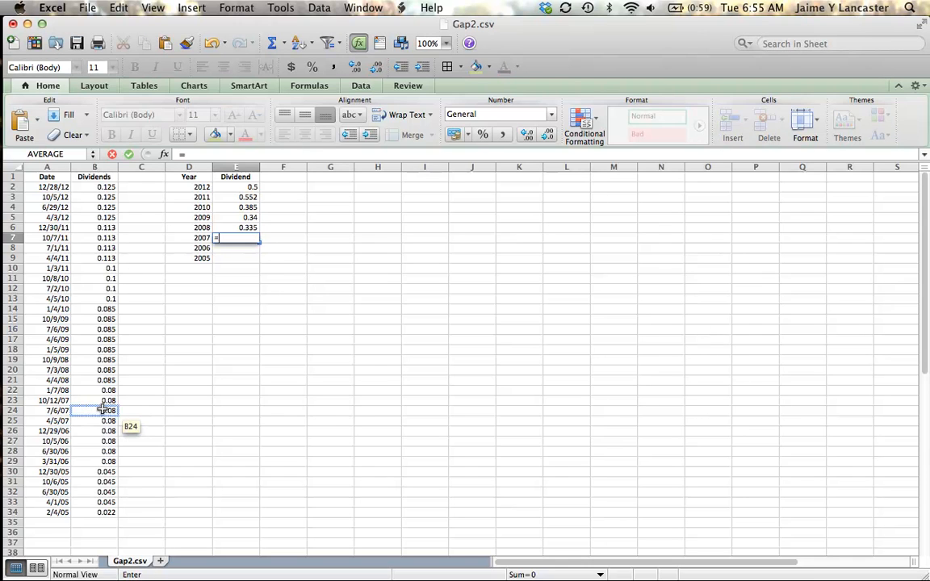
{"action": "left_click", "coordinate": [94, 401]}
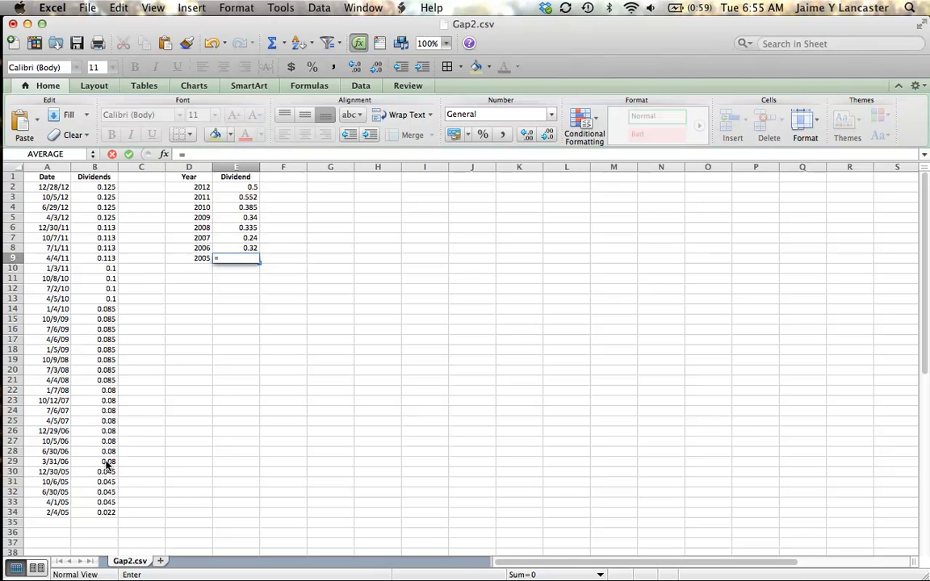
{"action": "left_click", "coordinate": [94, 472]}
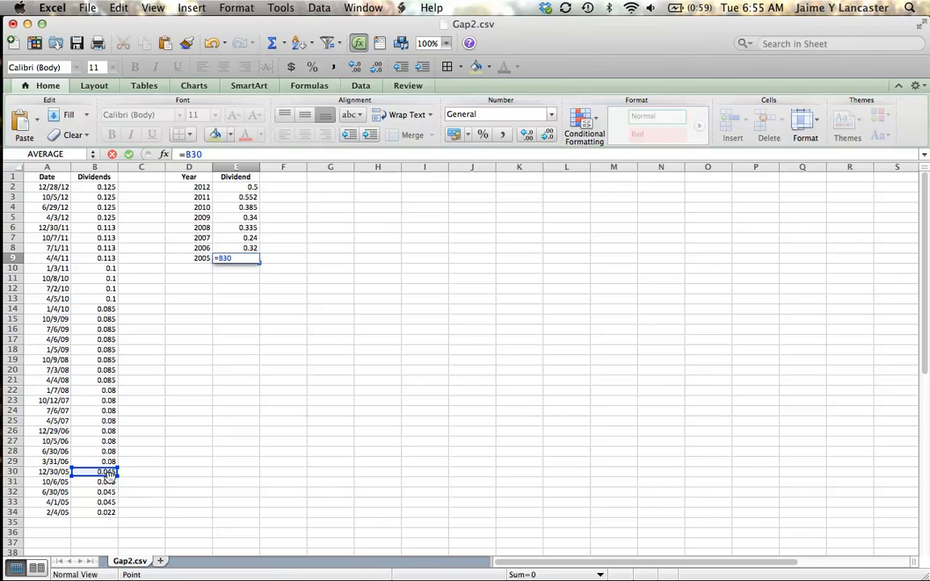
{"action": "left_click", "coordinate": [94, 492]}
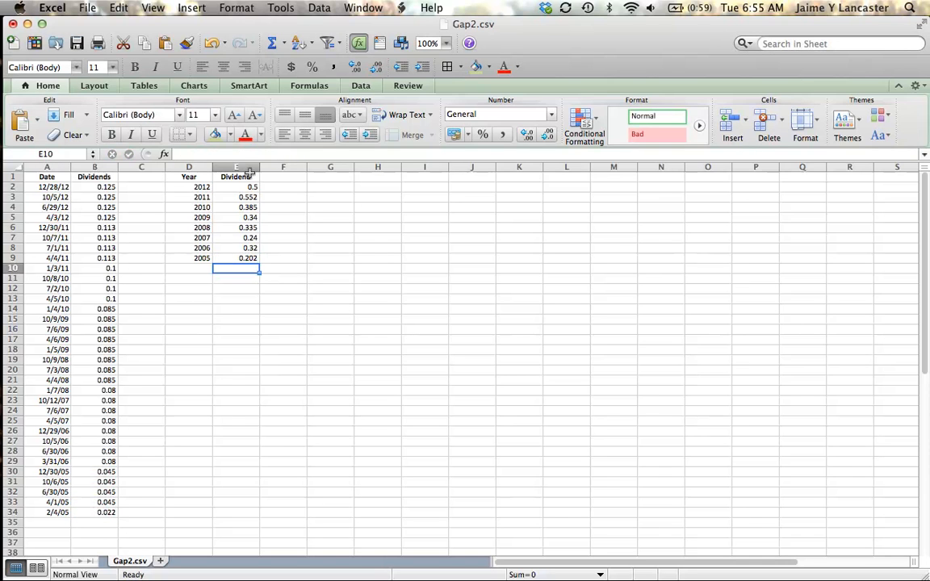
{"action": "left_click", "coordinate": [236, 186]}
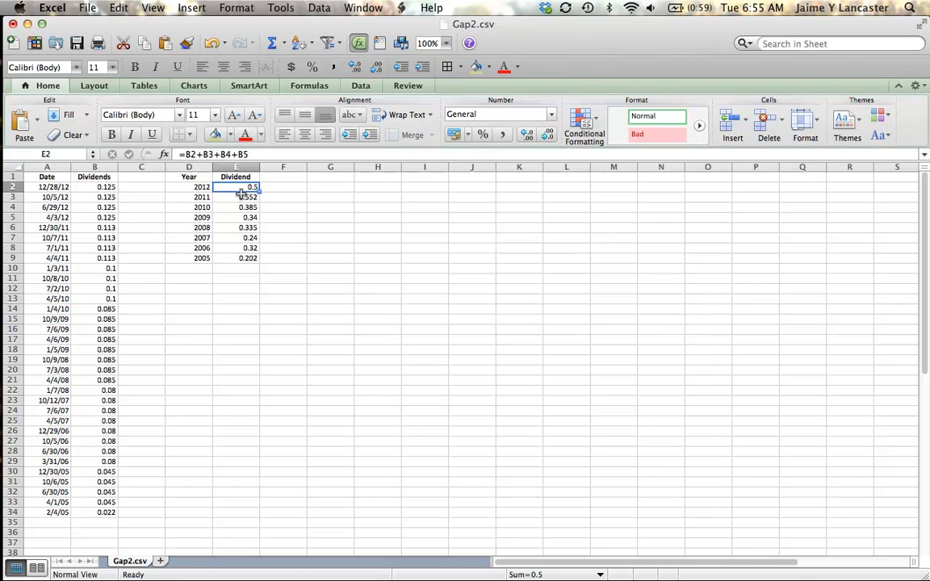
{"action": "left_click", "coordinate": [235, 197]}
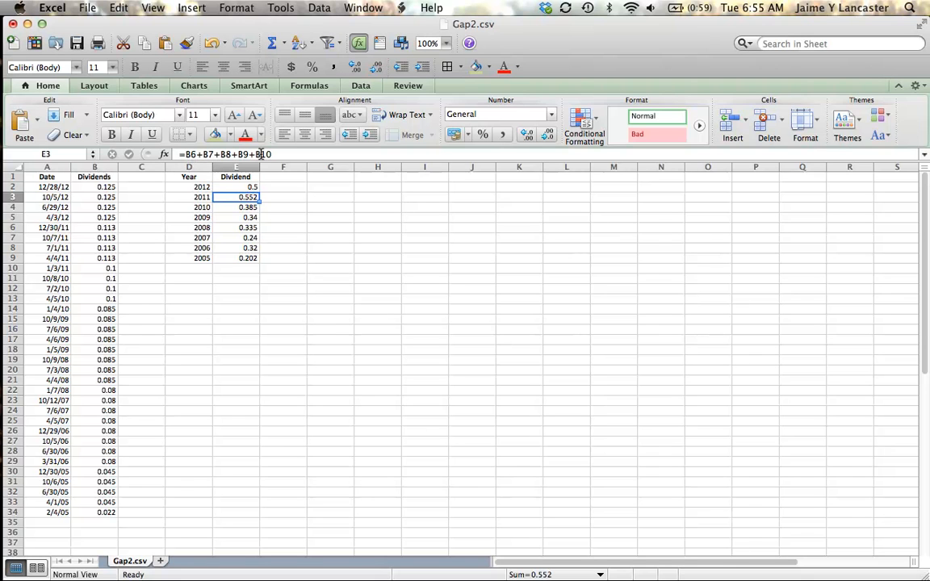
{"action": "left_click", "coordinate": [235, 207]}
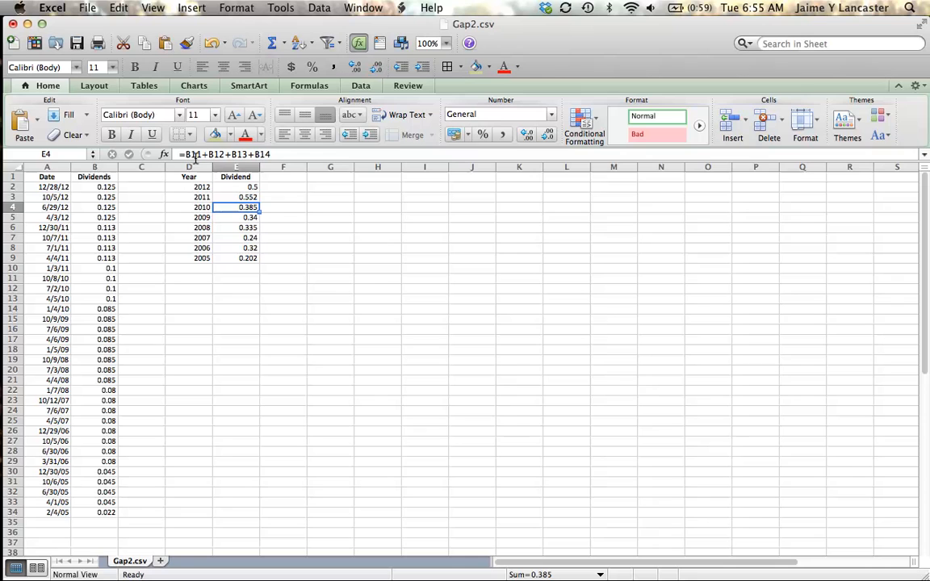
{"action": "left_click", "coordinate": [235, 217]}
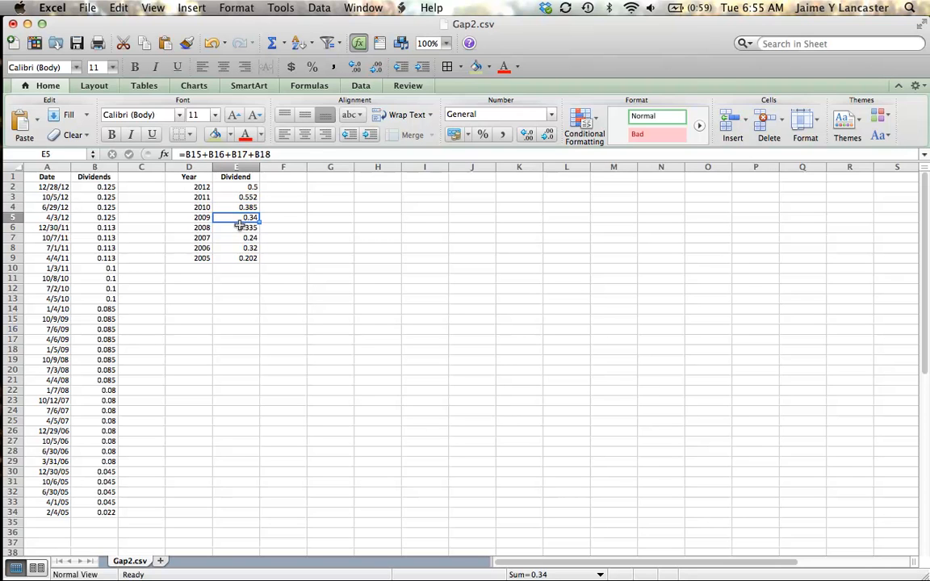
{"action": "left_click", "coordinate": [235, 227]}
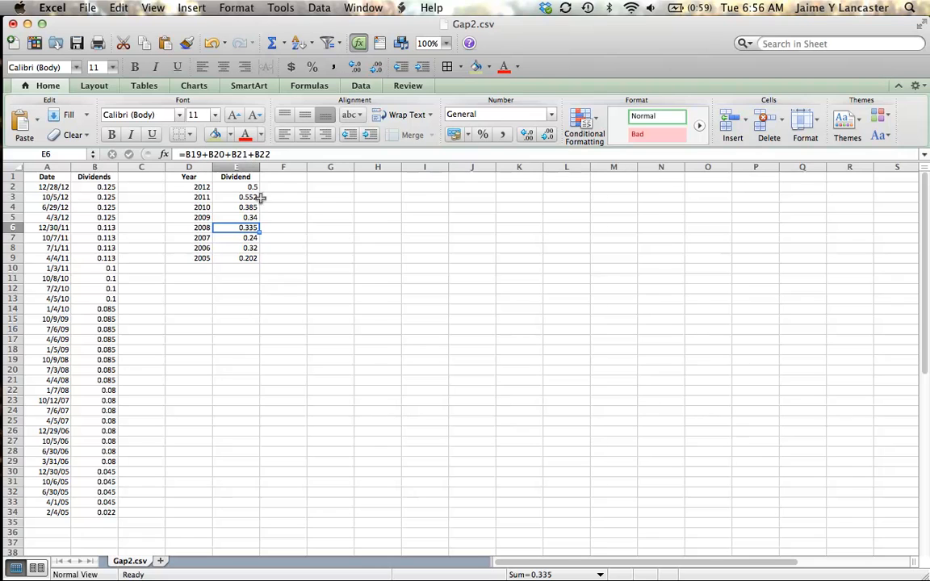
{"action": "left_click", "coordinate": [237, 238]}
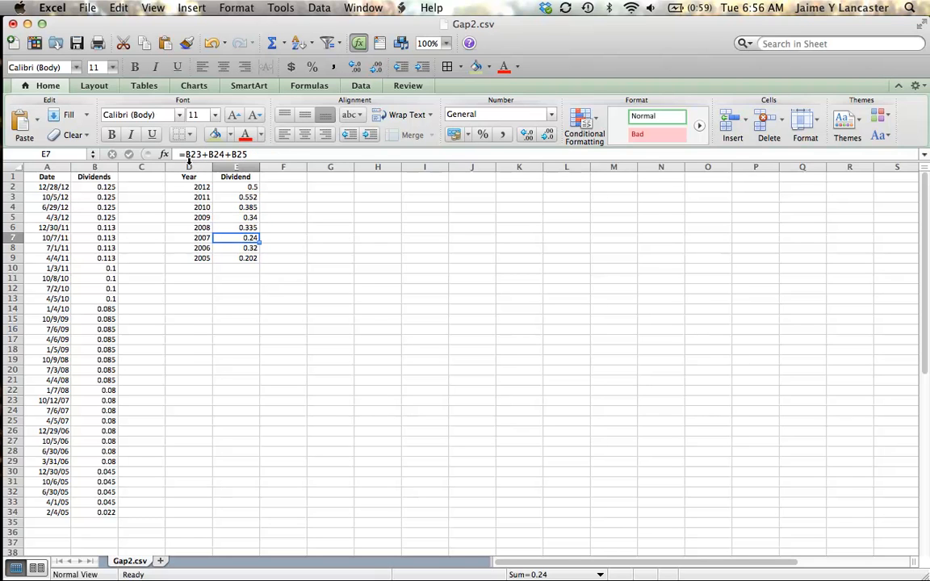
{"action": "left_click", "coordinate": [237, 248]}
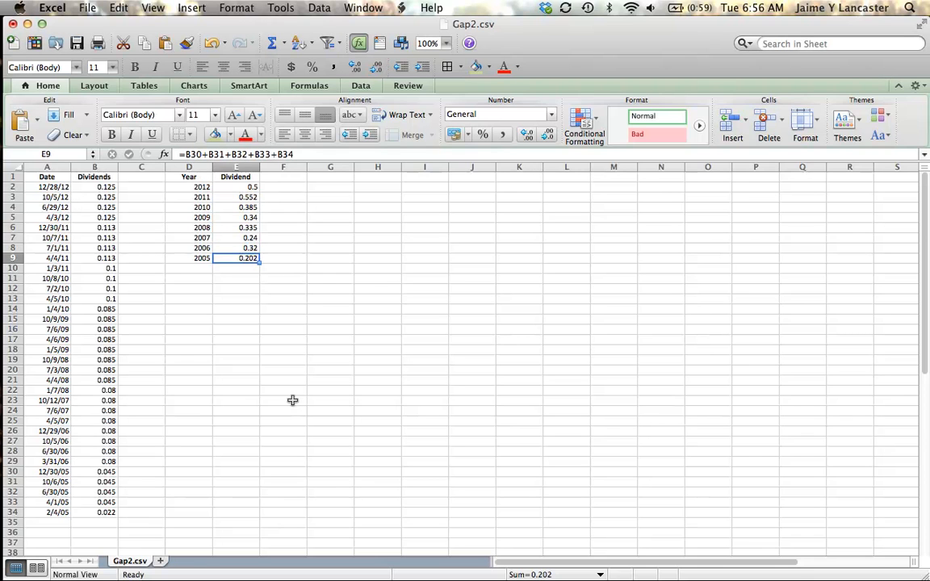
{"action": "left_click", "coordinate": [283, 400]}
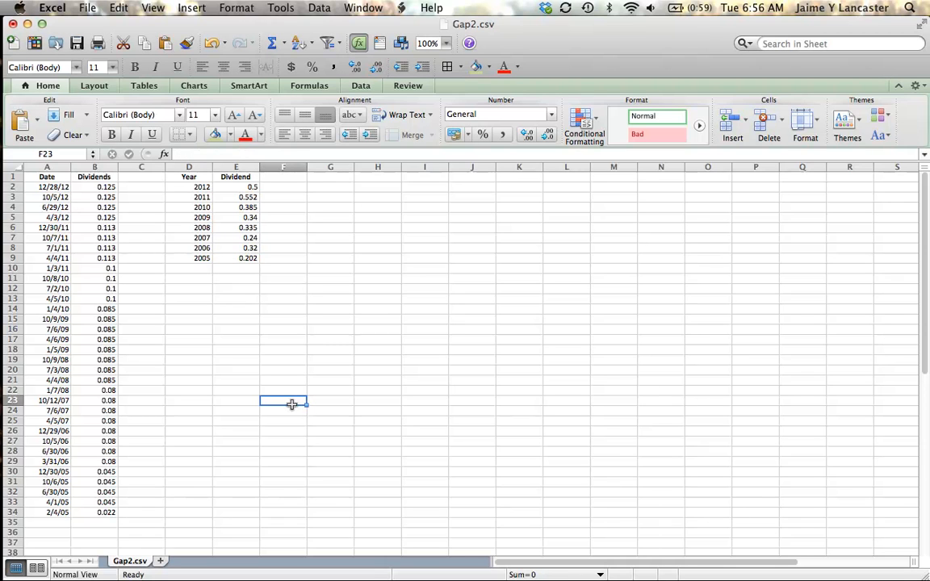
Step: Select the Year and Dividend table D1:E9 for copying
{"action": "left_click", "coordinate": [189, 176]}
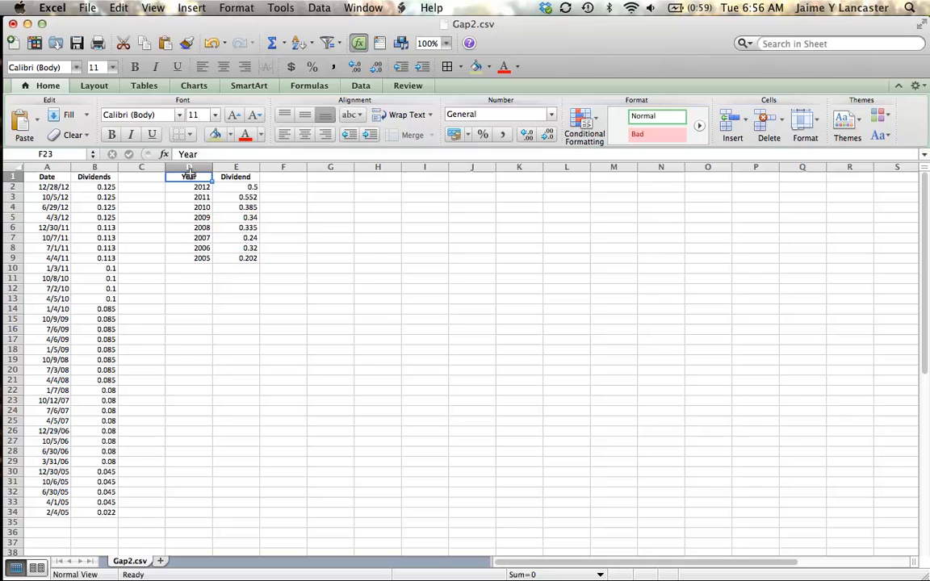
{"action": "left_click_drag", "start_coordinate": [189, 176], "coordinate": [243, 257]}
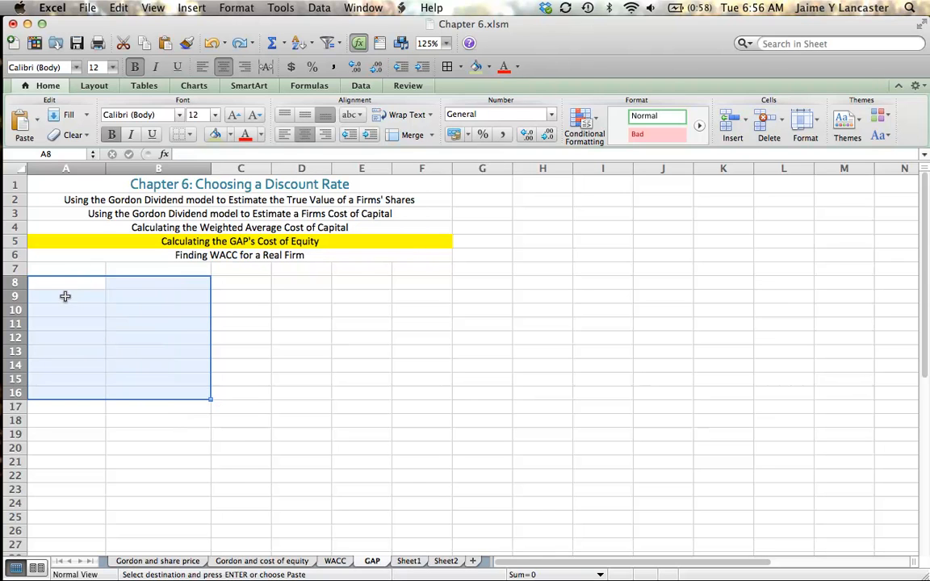
{"action": "mouse_move", "coordinate": [62, 288]}
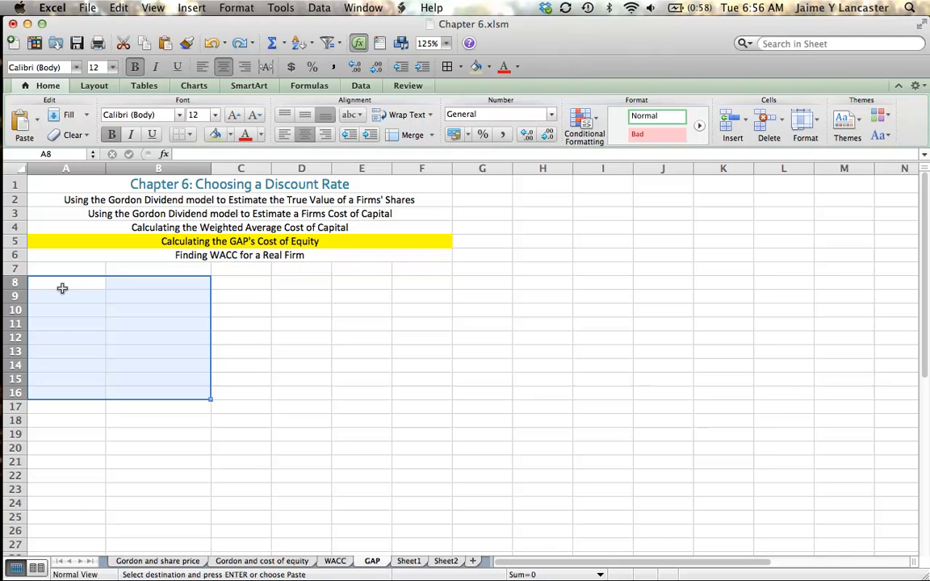
Step: Paste the table at A8 of the GAP sheet as values only via Paste Special
{"action": "right_click", "coordinate": [62, 288]}
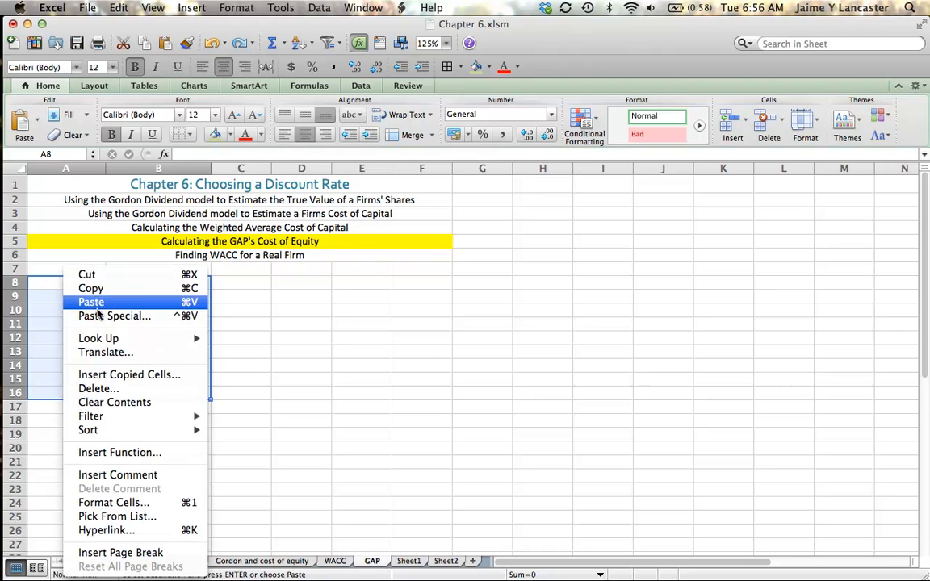
{"action": "left_click", "coordinate": [114, 316]}
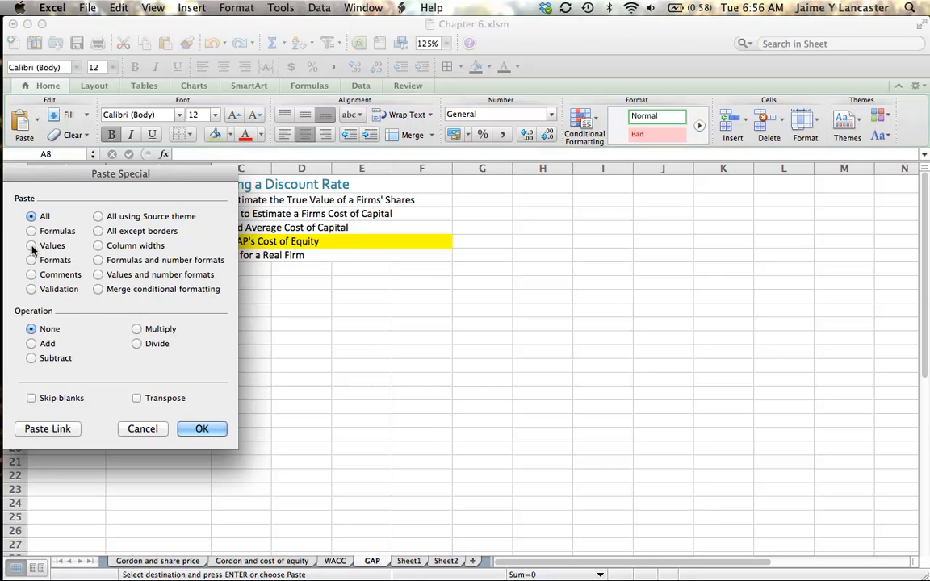
{"action": "left_click", "coordinate": [32, 246]}
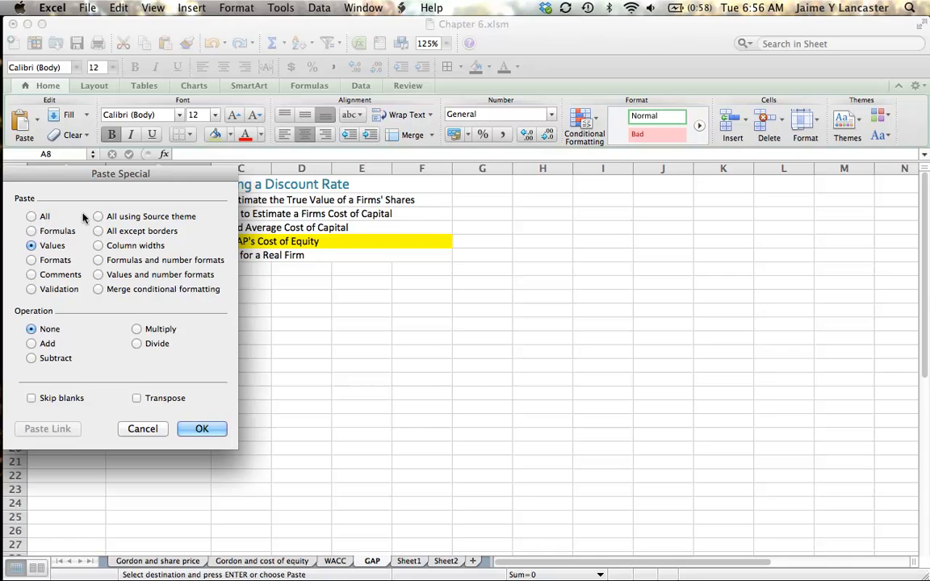
{"action": "mouse_move", "coordinate": [74, 306]}
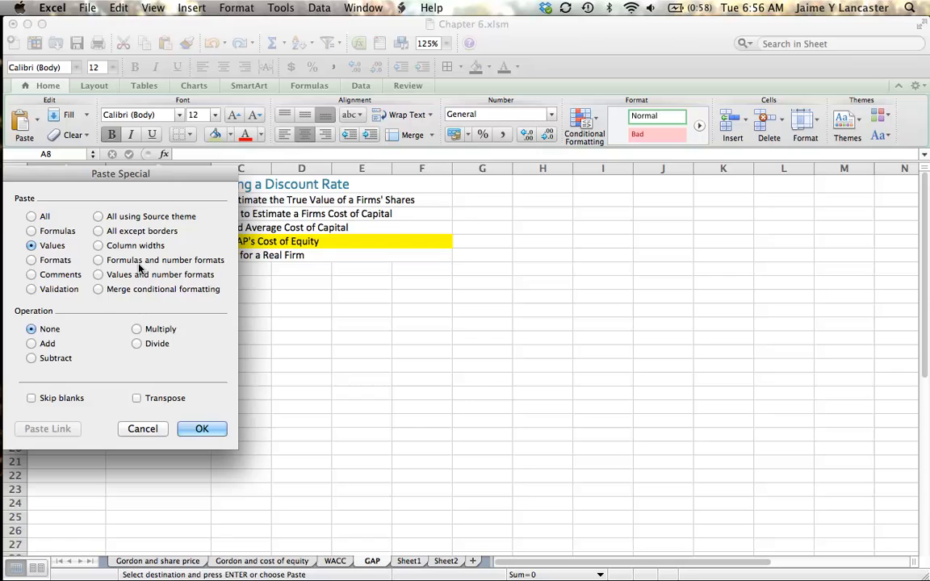
{"action": "mouse_move", "coordinate": [137, 335]}
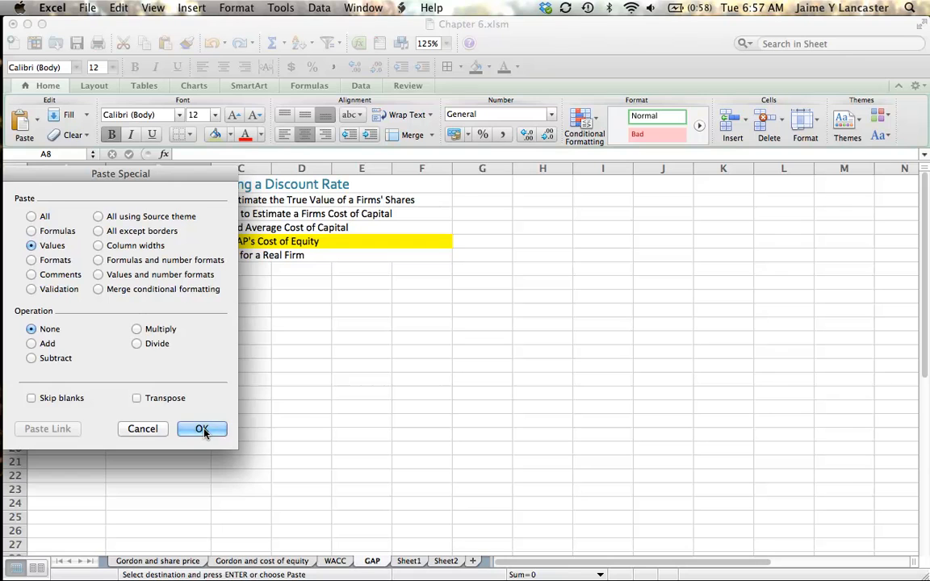
{"action": "left_click", "coordinate": [202, 429]}
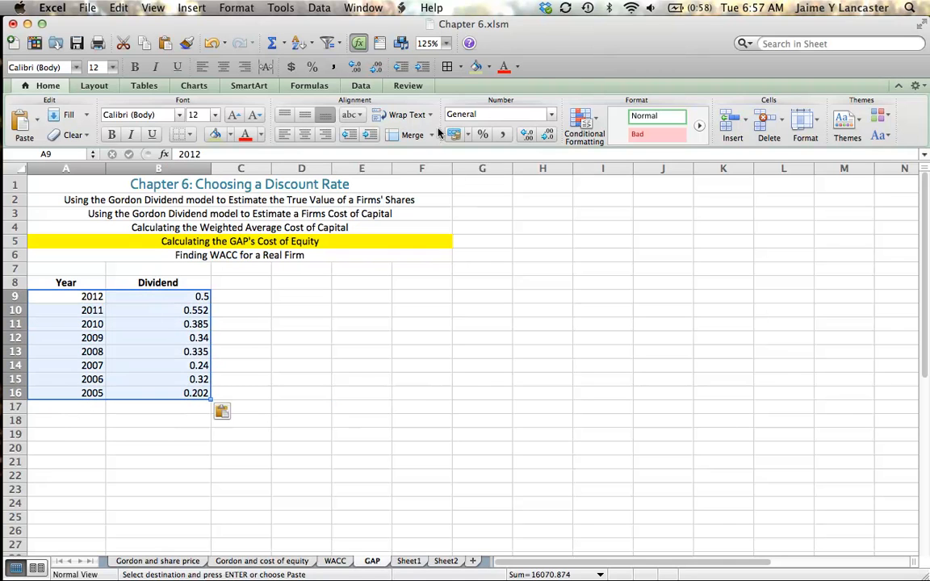
Step: Sort the dividend table A9:B16 ascending so years run 2005 to 2012
{"action": "left_click", "coordinate": [300, 43]}
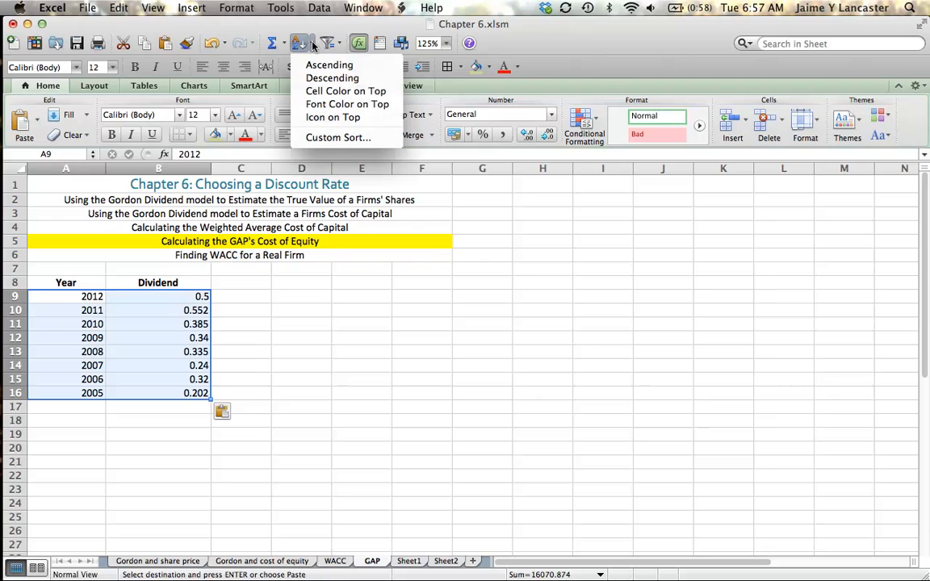
{"action": "mouse_move", "coordinate": [329, 64]}
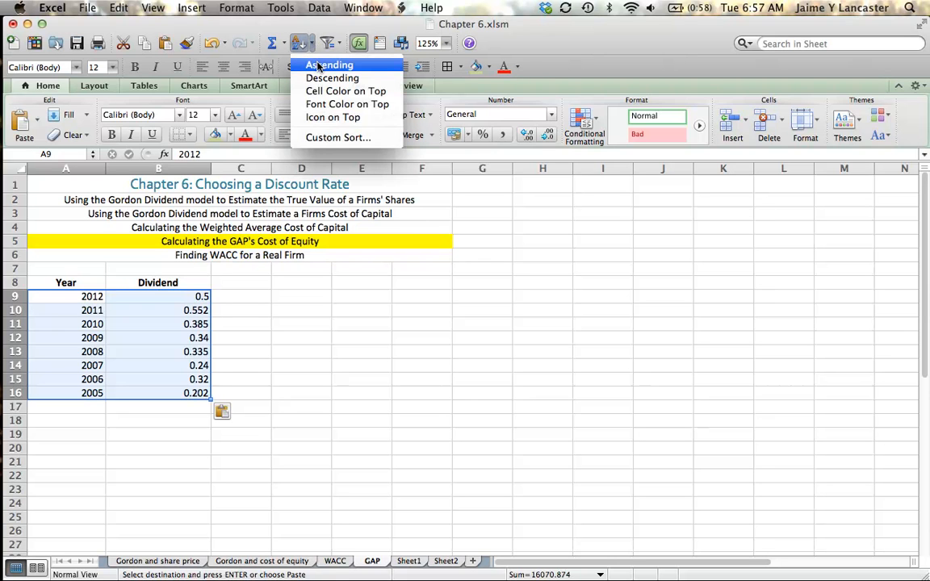
{"action": "left_click", "coordinate": [329, 65]}
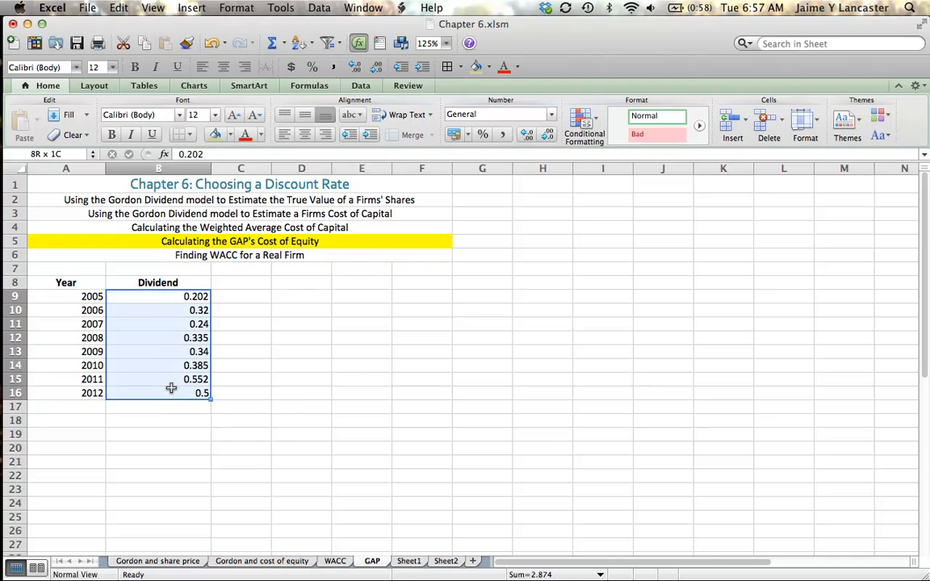
Step: Enter =B10/B9-1 in C10 and fill it down to C16
{"action": "left_click", "coordinate": [240, 379]}
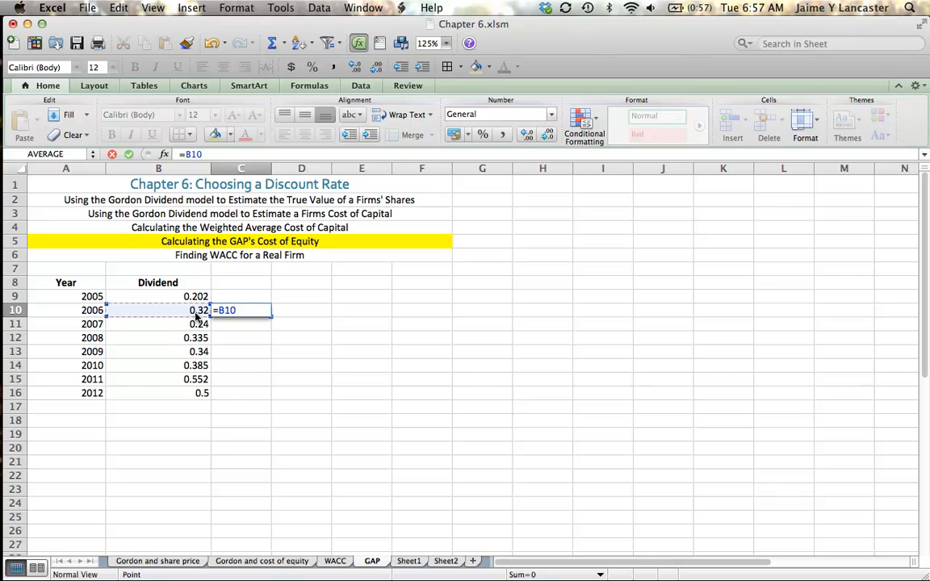
{"action": "left_click", "coordinate": [158, 296]}
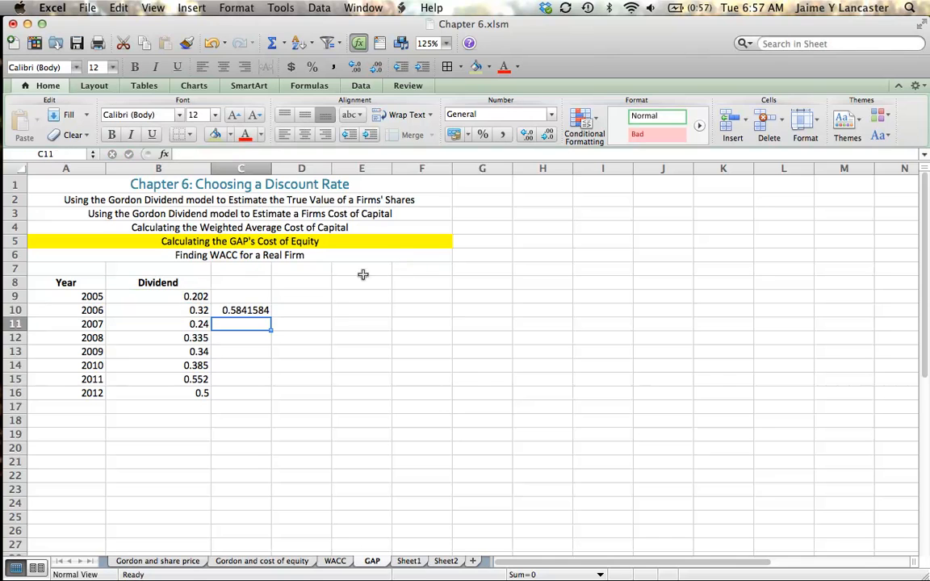
{"action": "left_click", "coordinate": [241, 310]}
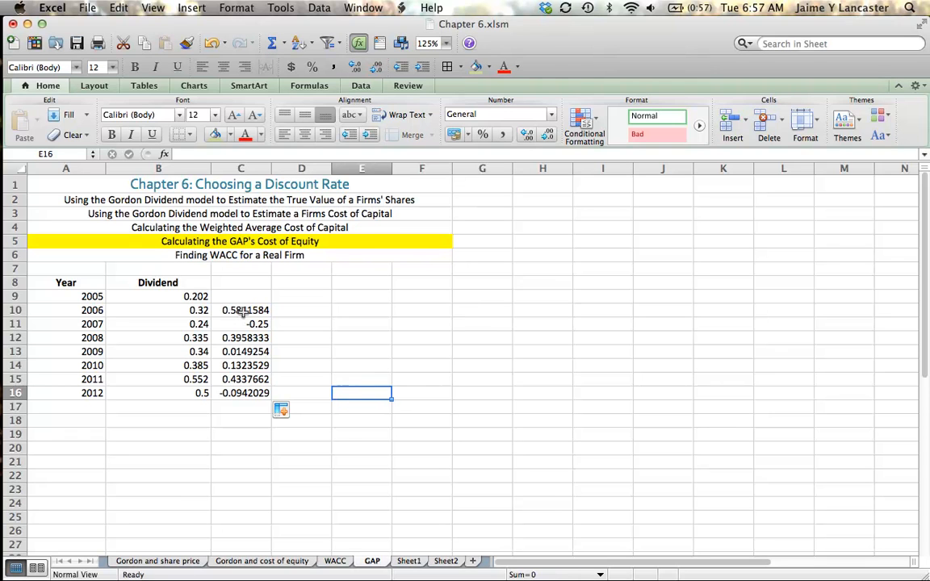
Step: Format growth rates C10:C16 as two-decimal percentages and dividends B9:B16 as Accounting
{"action": "left_click_drag", "start_coordinate": [241, 310], "coordinate": [241, 393]}
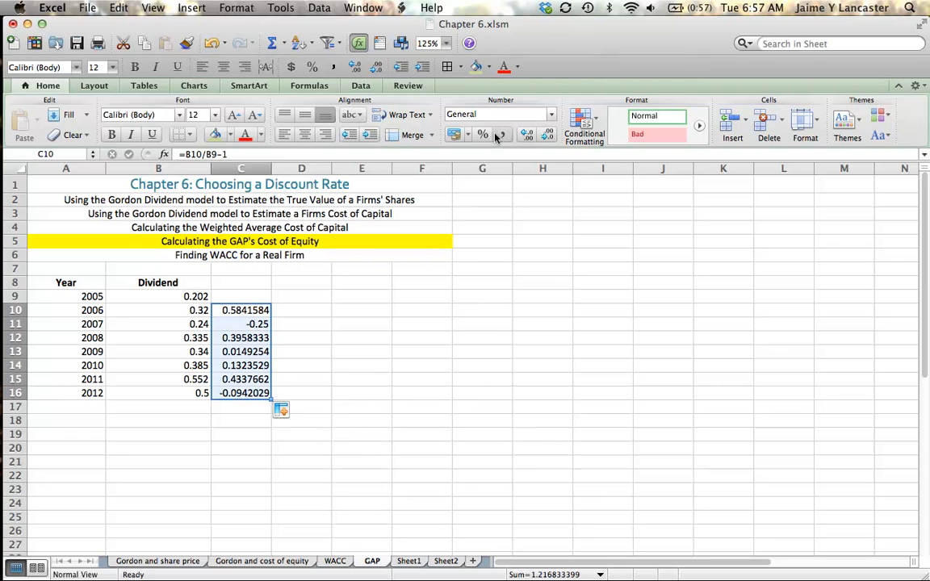
{"action": "left_click", "coordinate": [482, 134]}
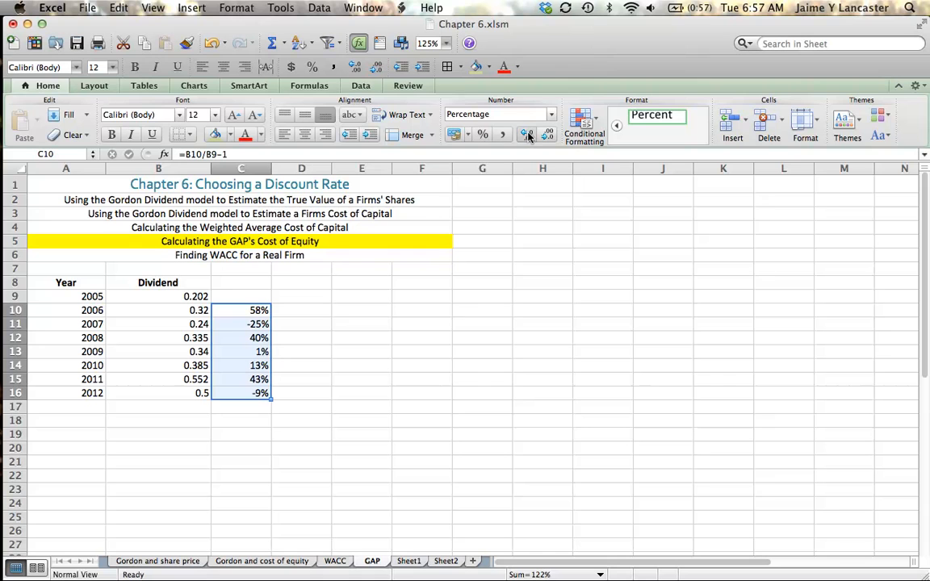
{"action": "left_click", "coordinate": [526, 134]}
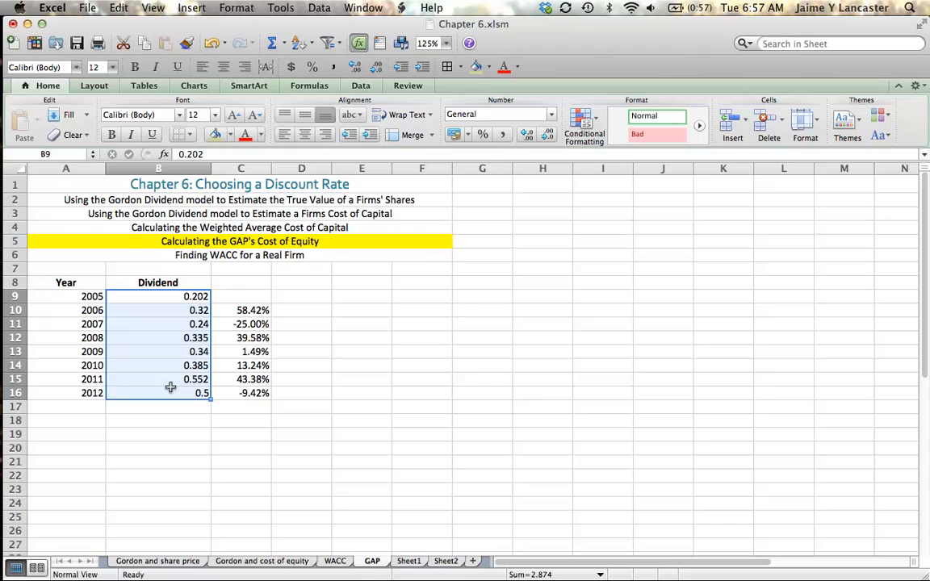
{"action": "left_click", "coordinate": [453, 134]}
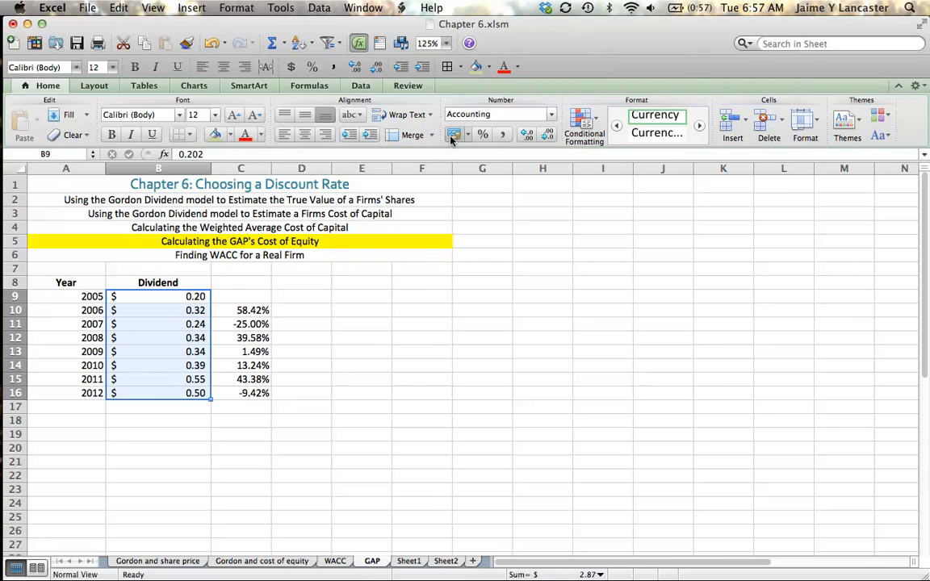
{"action": "left_click", "coordinate": [301, 475]}
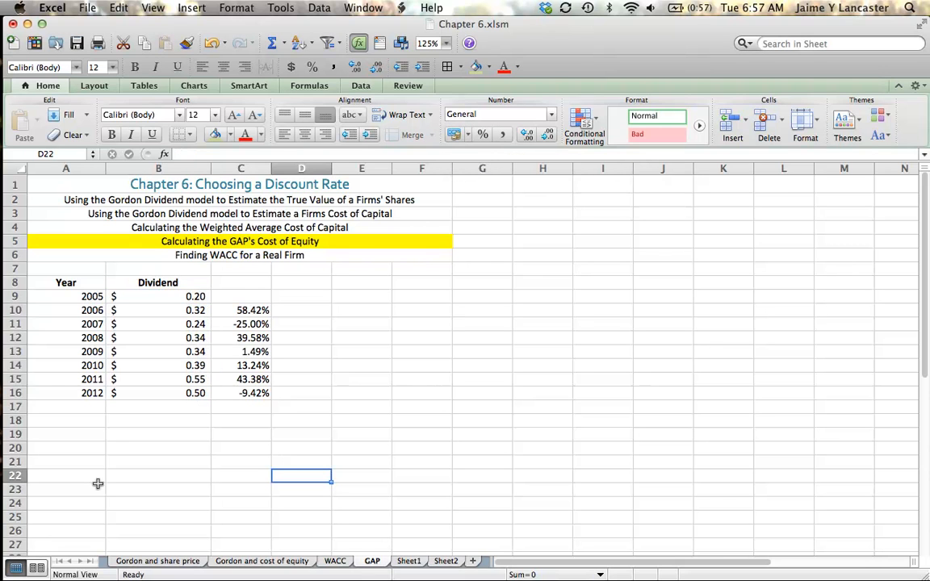
Step: Enter the label '2013 (proj)' in A17 below the dividend table
{"action": "type", "text": "2"}
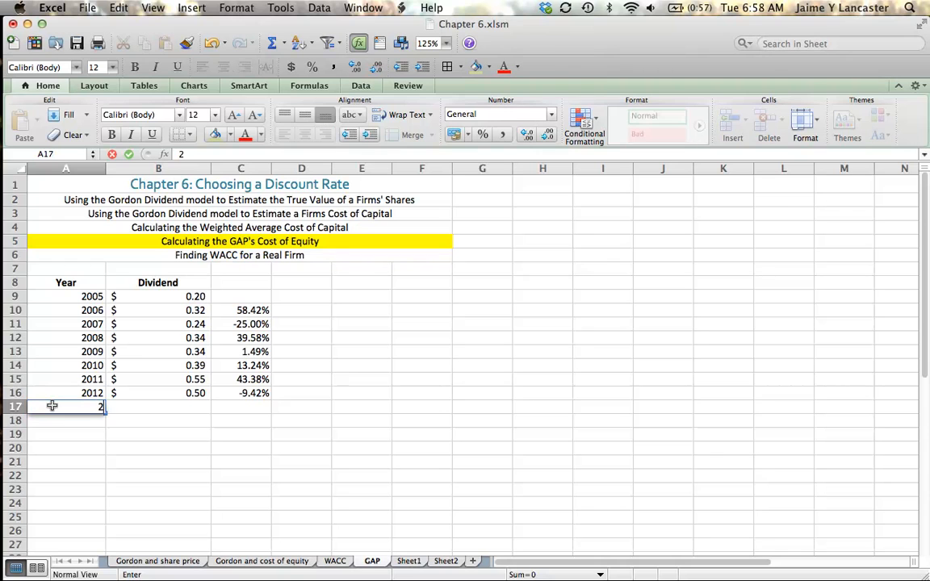
{"action": "type", "text": "013 ("}
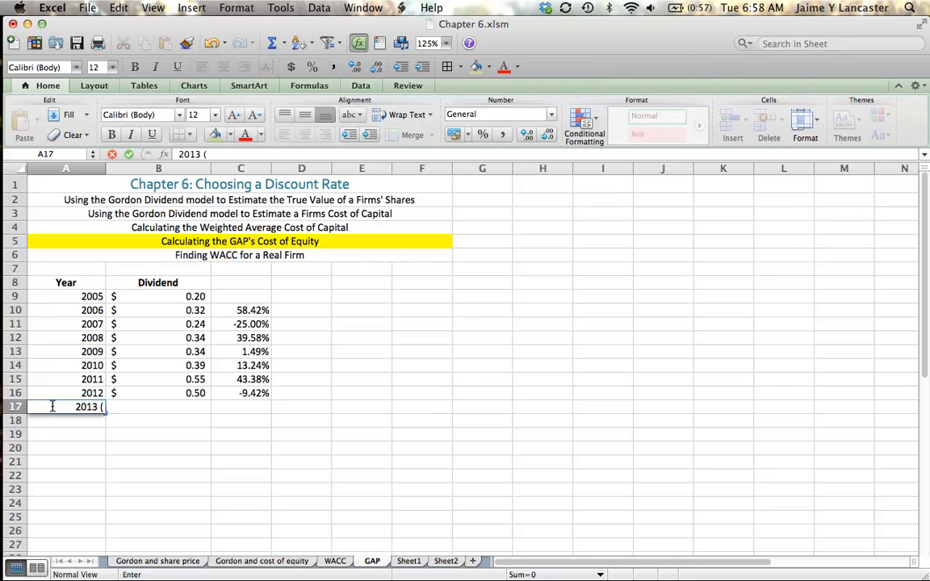
{"action": "type", "text": "proj"}
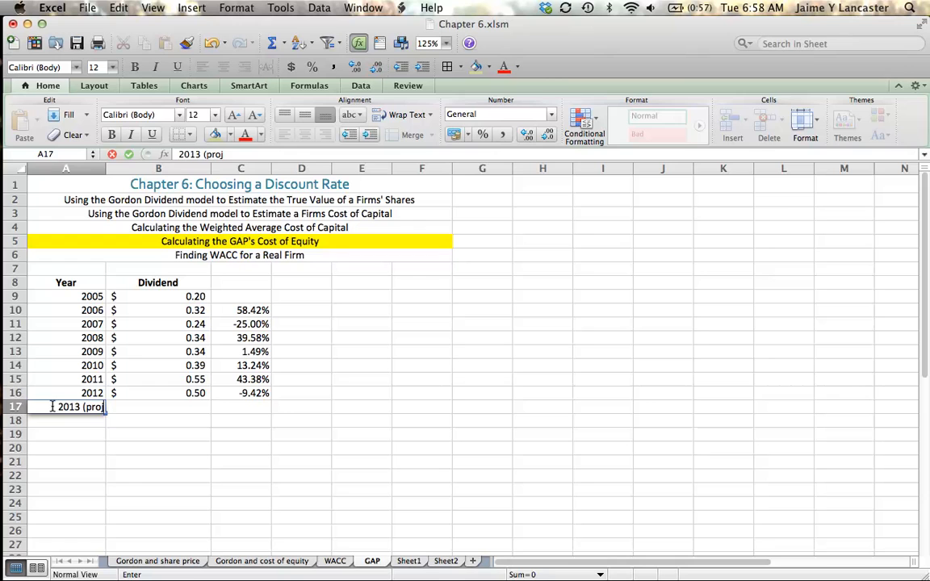
{"action": "left_click", "coordinate": [159, 475]}
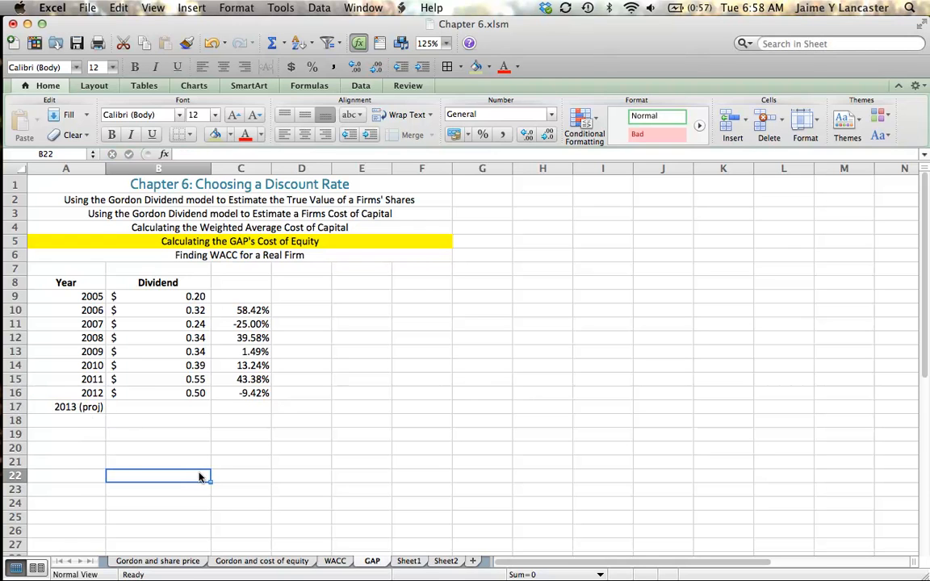
Step: Add the labels 'Average g (arith)' in A19 and 'Average g (geom)' in A20
{"action": "left_click", "coordinate": [66, 434]}
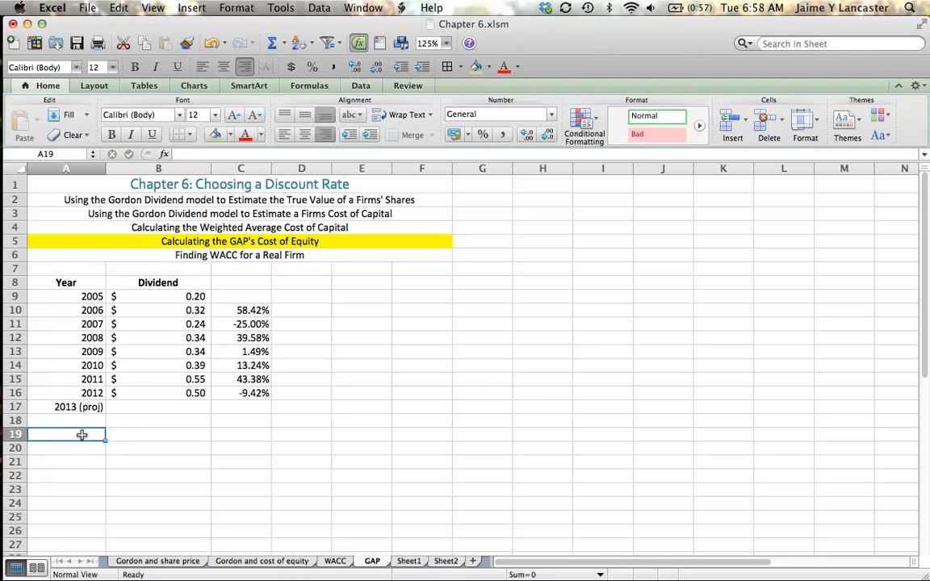
{"action": "type", "text": "A"}
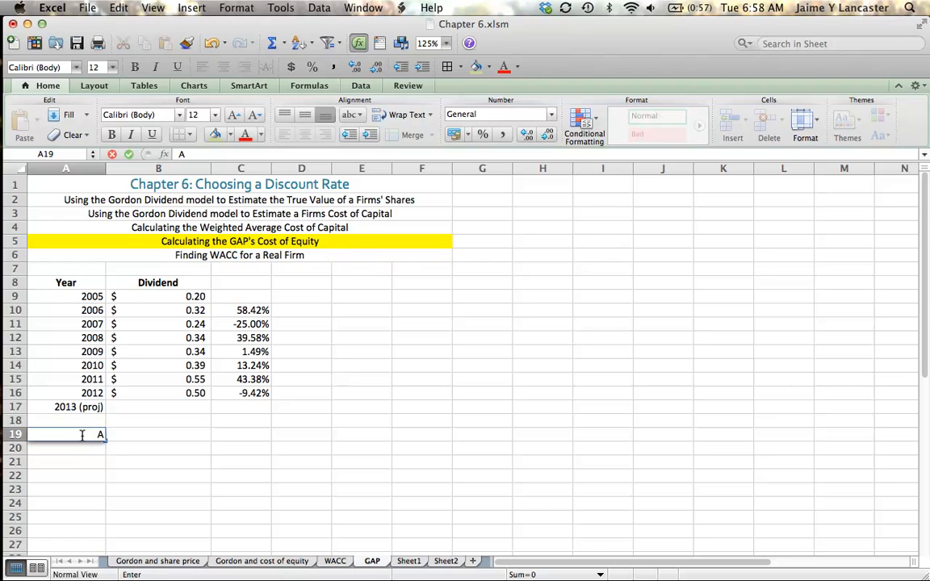
{"action": "type", "text": "verage g (arith"}
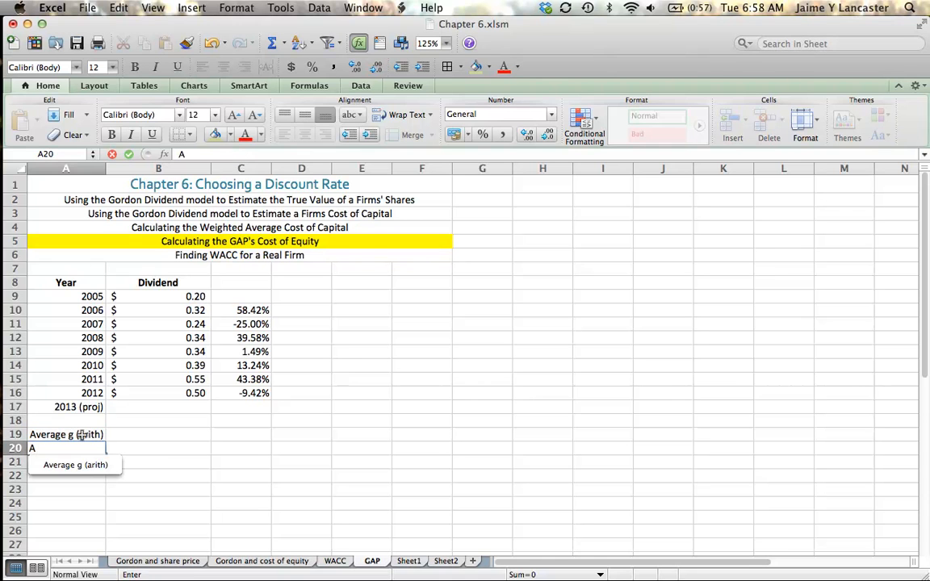
{"action": "type", "text": "verage g ("}
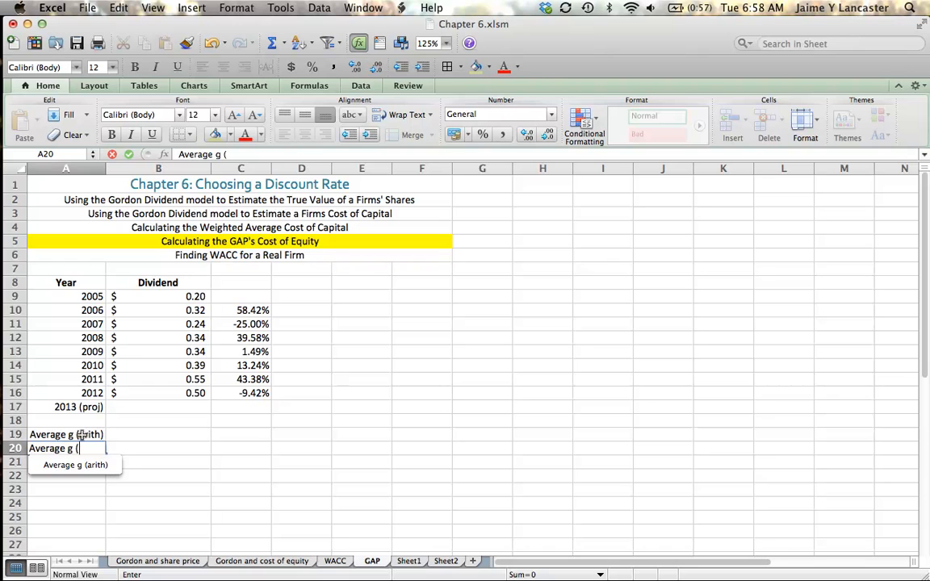
{"action": "type", "text": "geom)"}
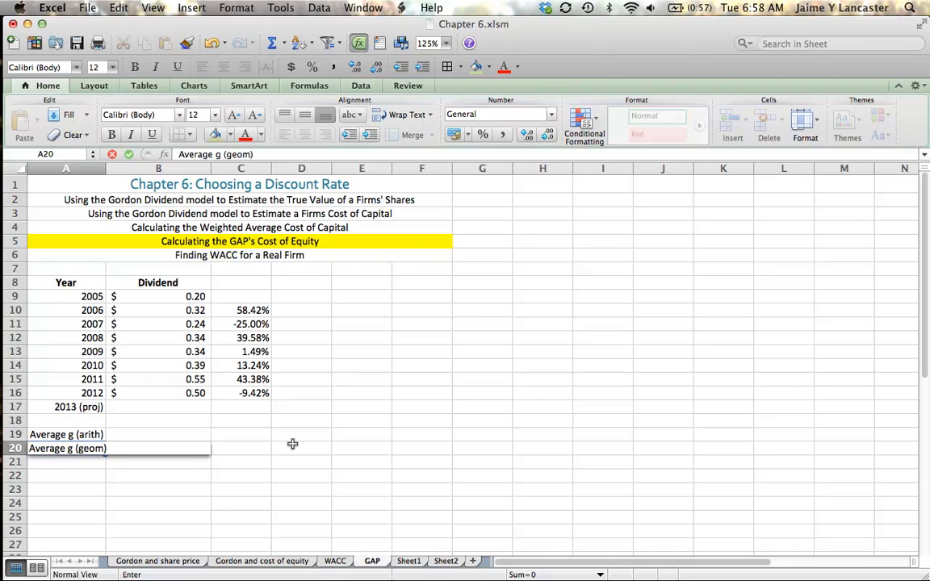
{"action": "left_click", "coordinate": [301, 448]}
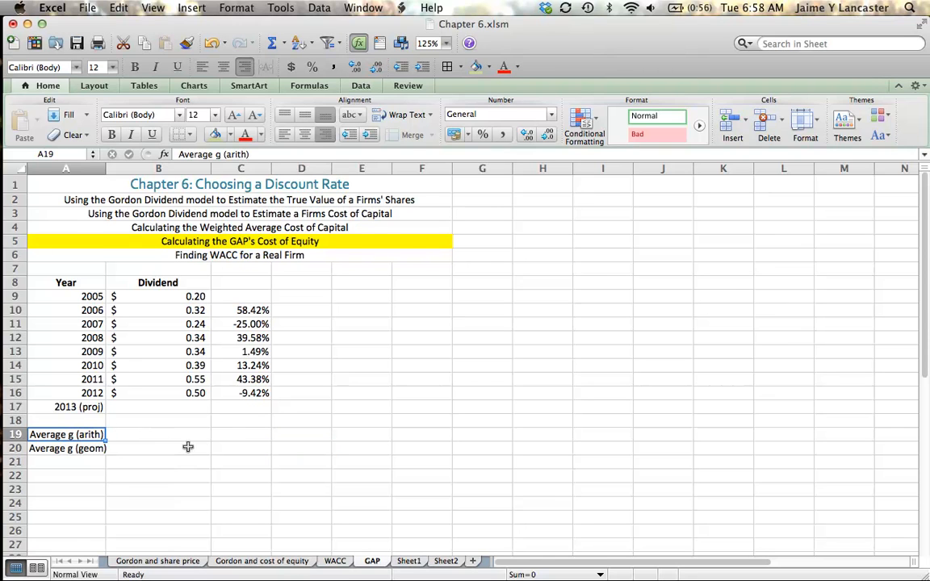
{"action": "left_click", "coordinate": [240, 434]}
{"action": "type", "text": "="}
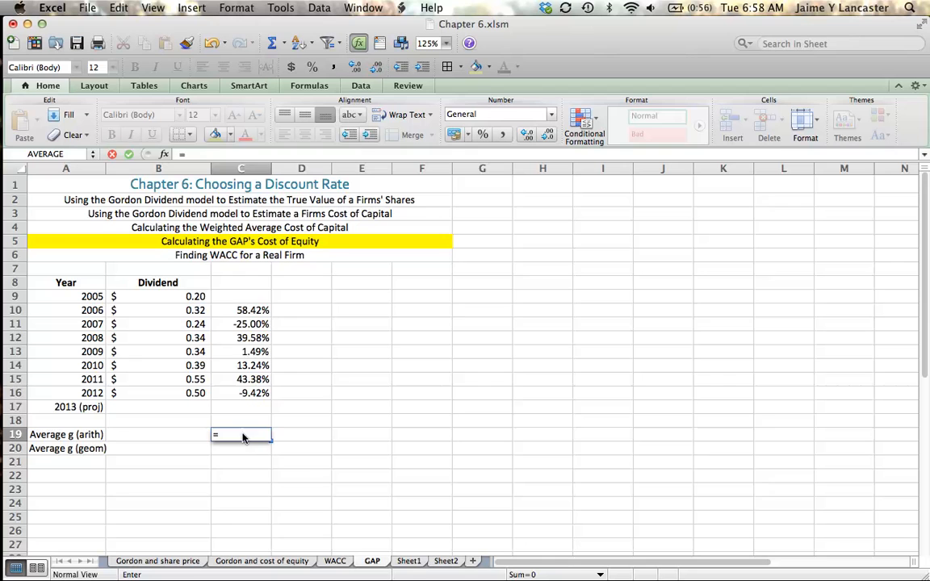
Step: Enter =AVERAGE(C10:C16) in C19 to get the 17.38% arithmetic average growth
{"action": "type", "text": "average("}
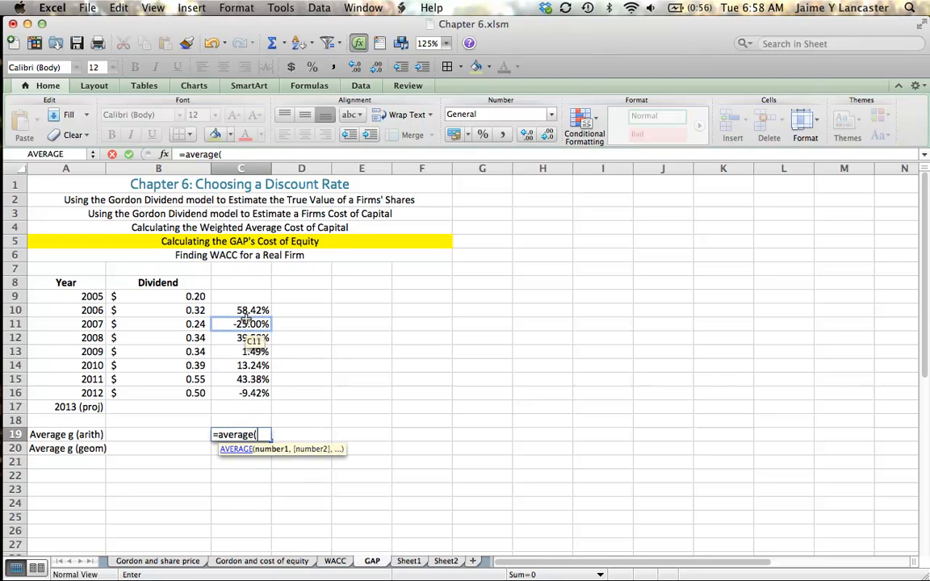
{"action": "left_click_drag", "start_coordinate": [241, 310], "coordinate": [240, 380]}
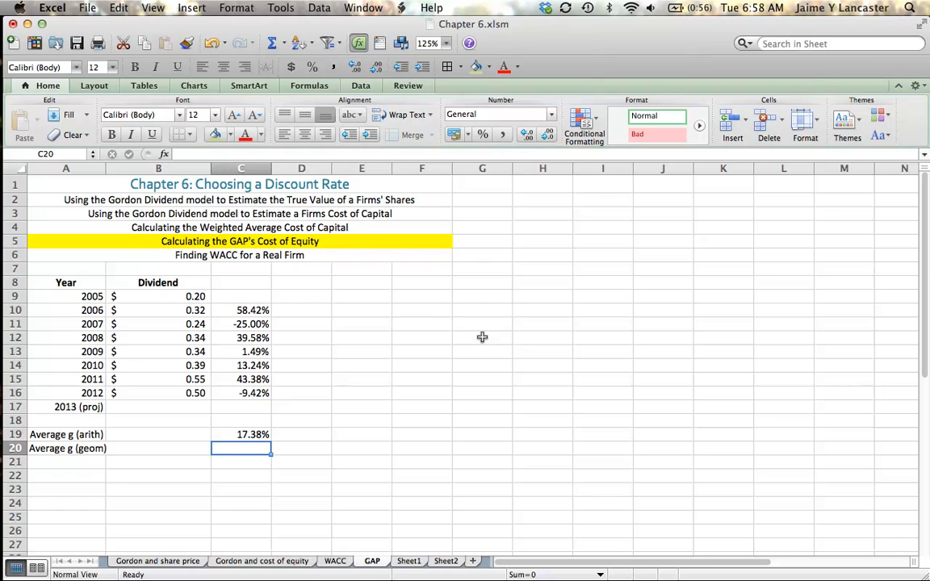
{"action": "mouse_move", "coordinate": [247, 307]}
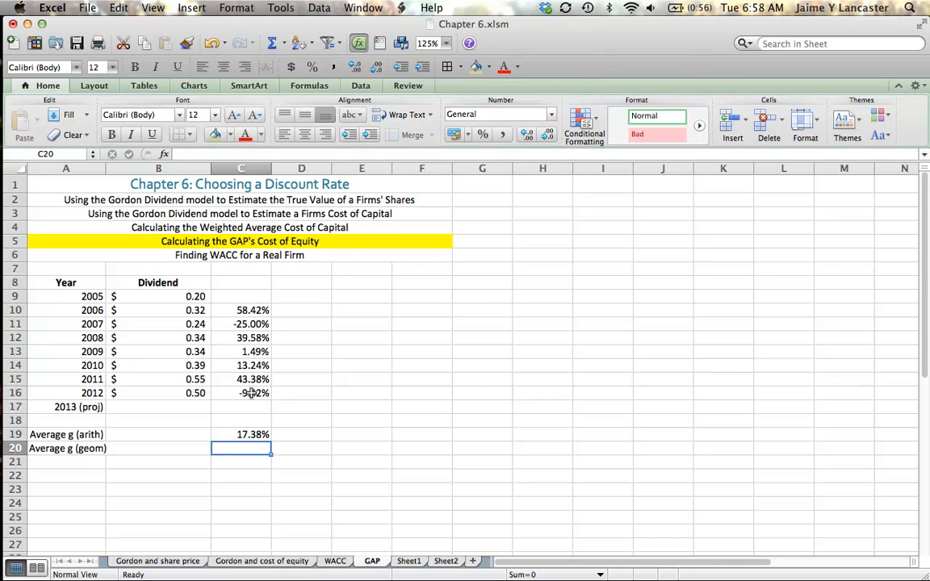
{"action": "mouse_move", "coordinate": [177, 293]}
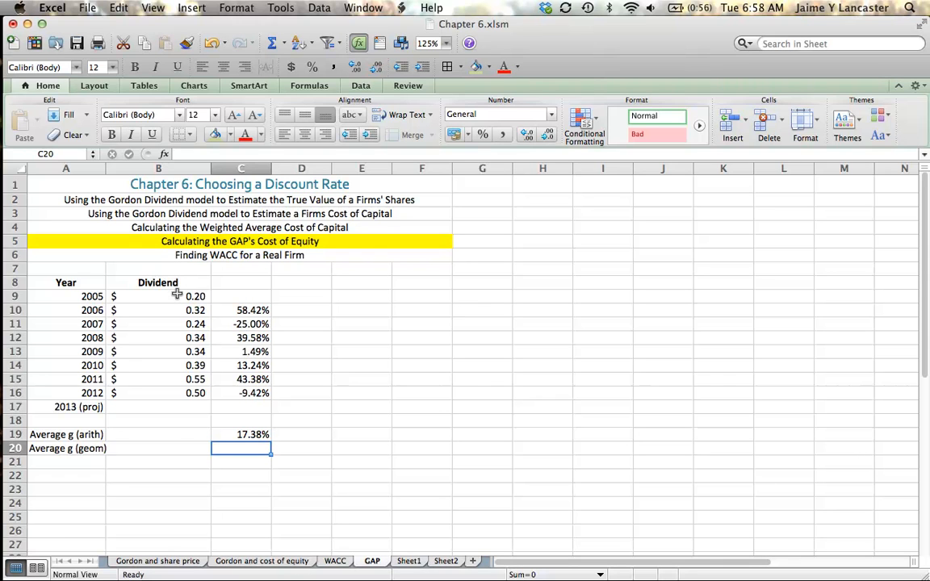
{"action": "mouse_move", "coordinate": [195, 441]}
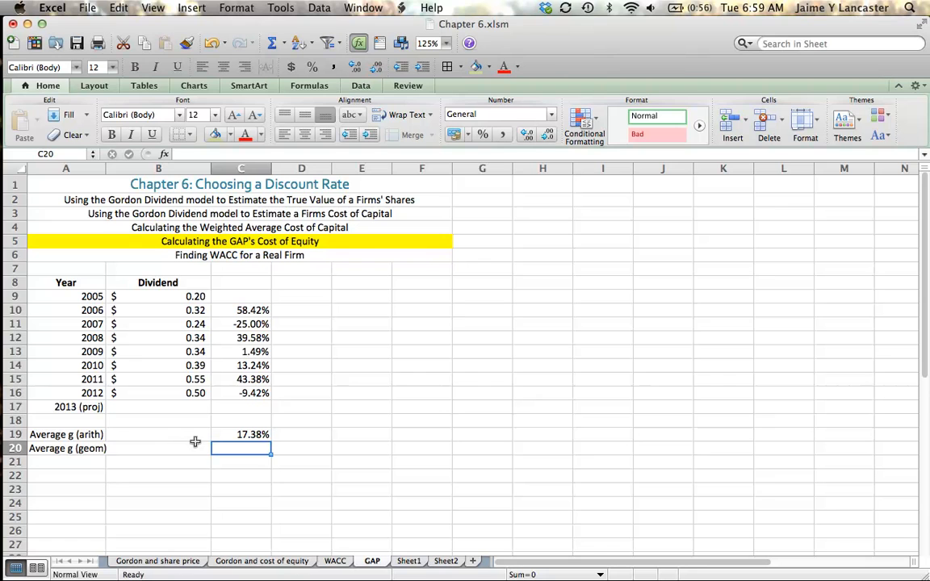
Step: Enter =(B16/B9)^(1/7)-1 in C20, formatted as a percentage with green fill
{"action": "type", "text": "="}
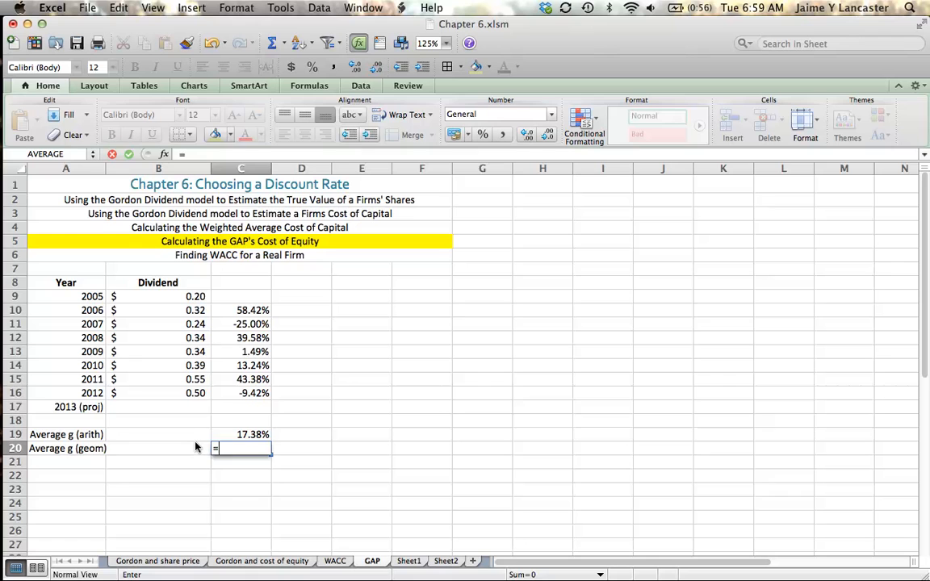
{"action": "left_click", "coordinate": [159, 420]}
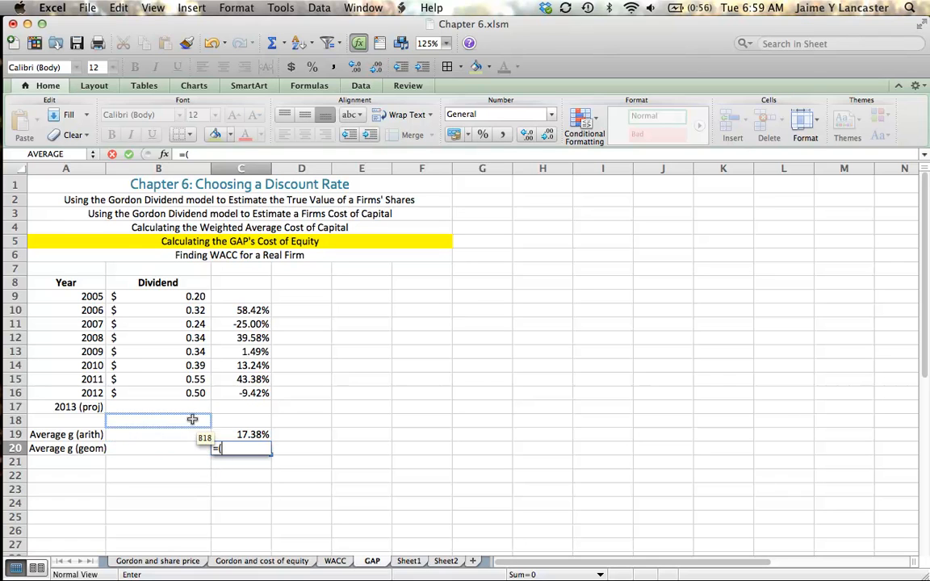
{"action": "left_click", "coordinate": [158, 393]}
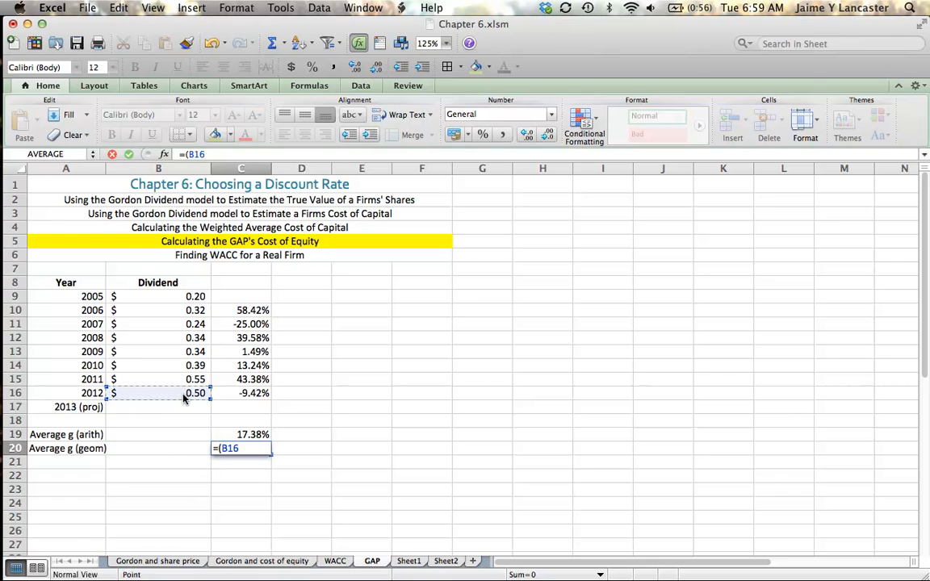
{"action": "left_click", "coordinate": [158, 296]}
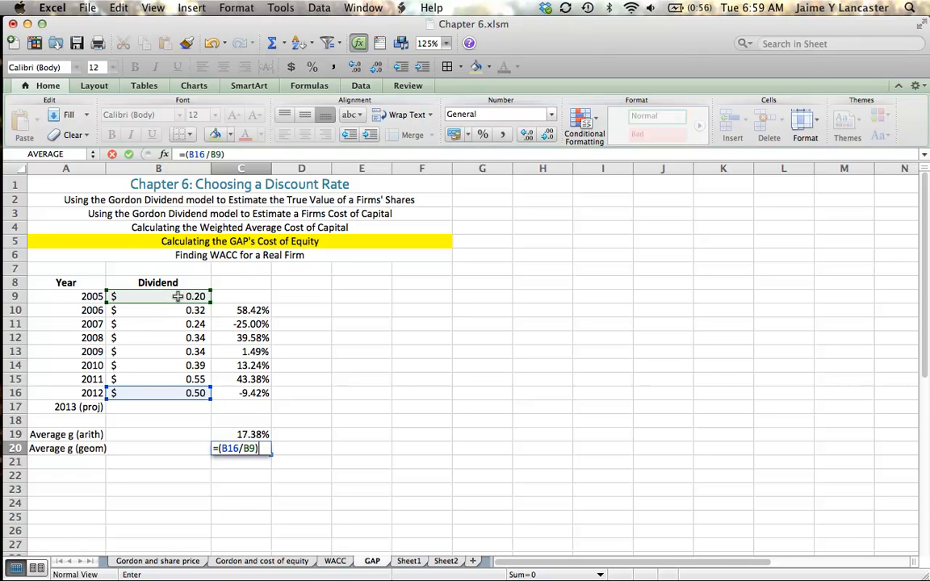
{"action": "type", "text": "^("}
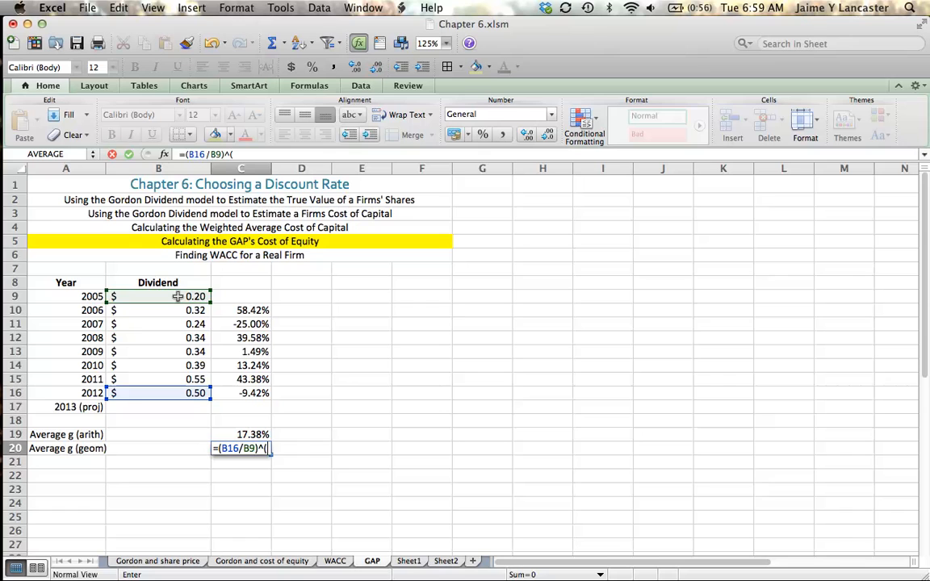
{"action": "type", "text": "1/"}
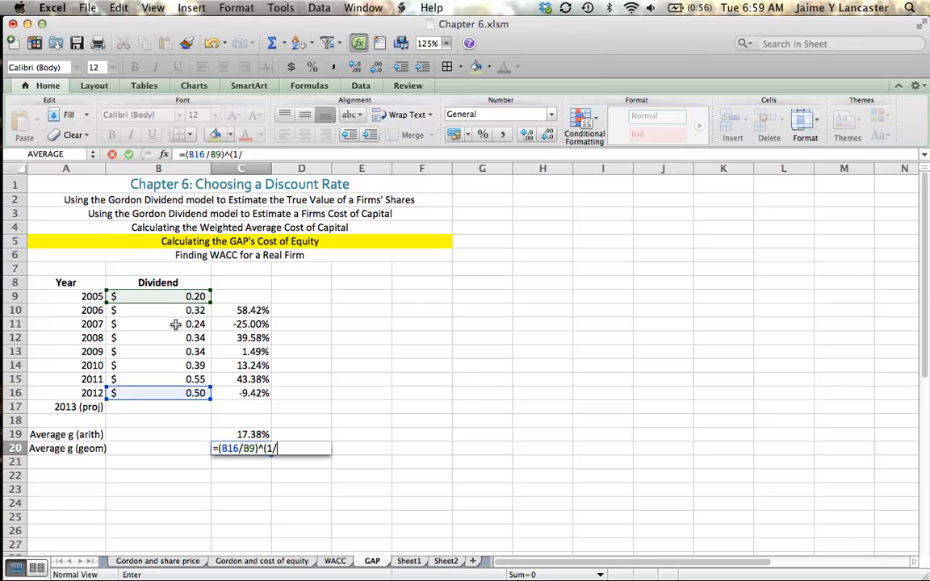
{"action": "mouse_move", "coordinate": [173, 365]}
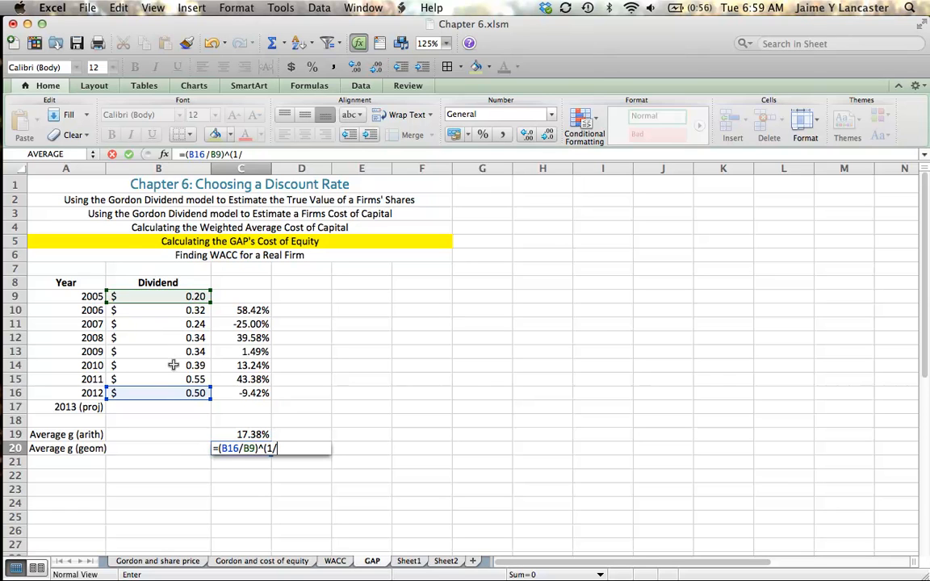
{"action": "type", "text": "7"}
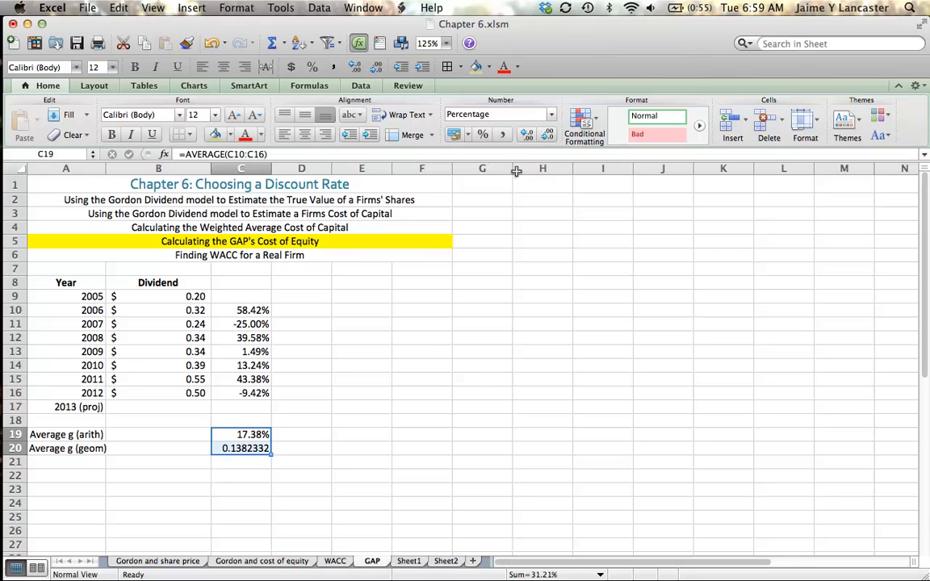
{"action": "left_click", "coordinate": [548, 134]}
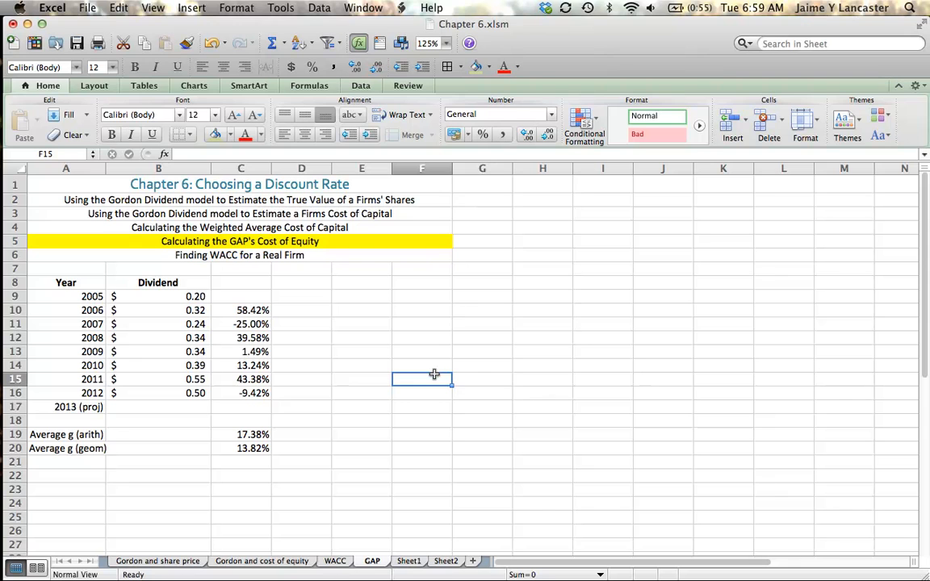
{"action": "left_click", "coordinate": [241, 448]}
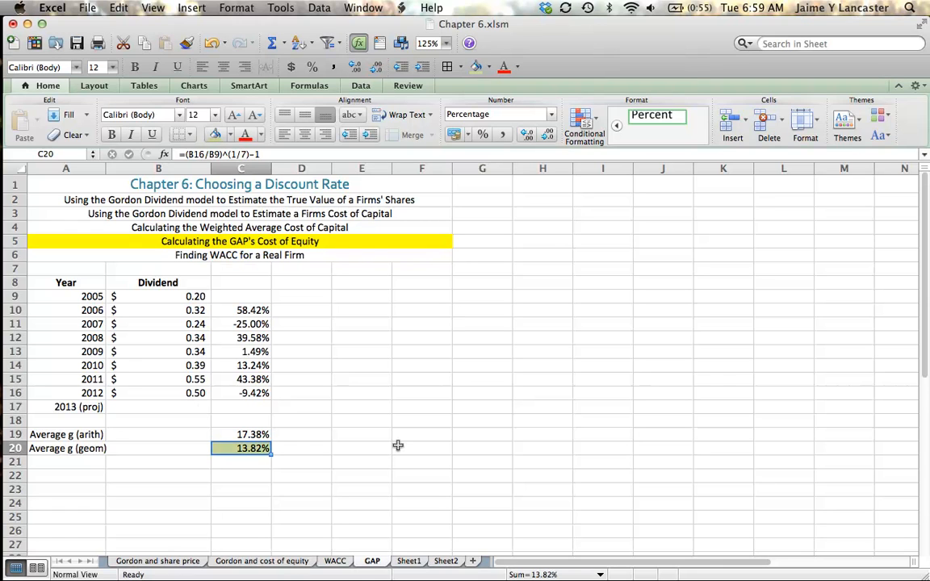
Step: Enter =B16*(1+C20) in B17 for a $0.57 projected dividend, Accounting format, green fill
{"action": "left_click", "coordinate": [421, 448]}
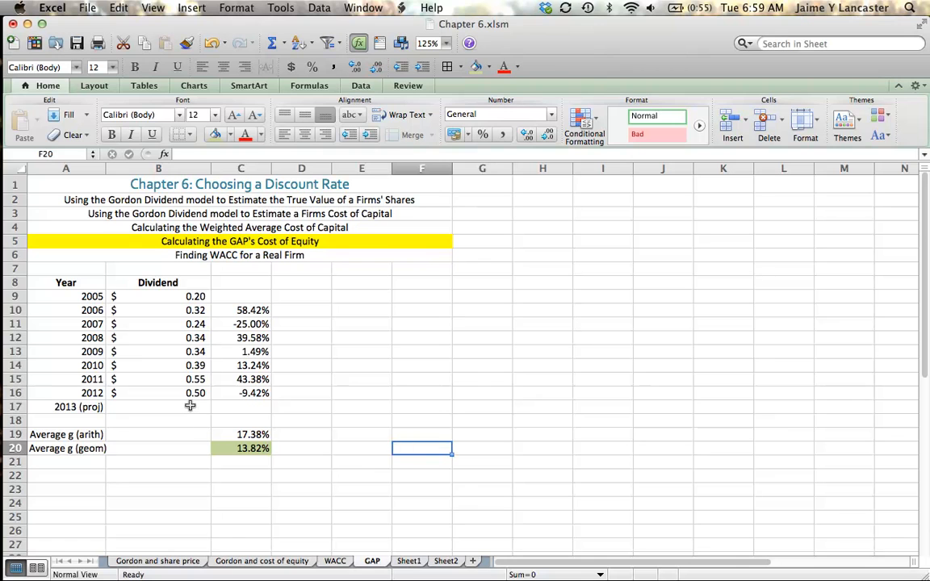
{"action": "left_click", "coordinate": [158, 406]}
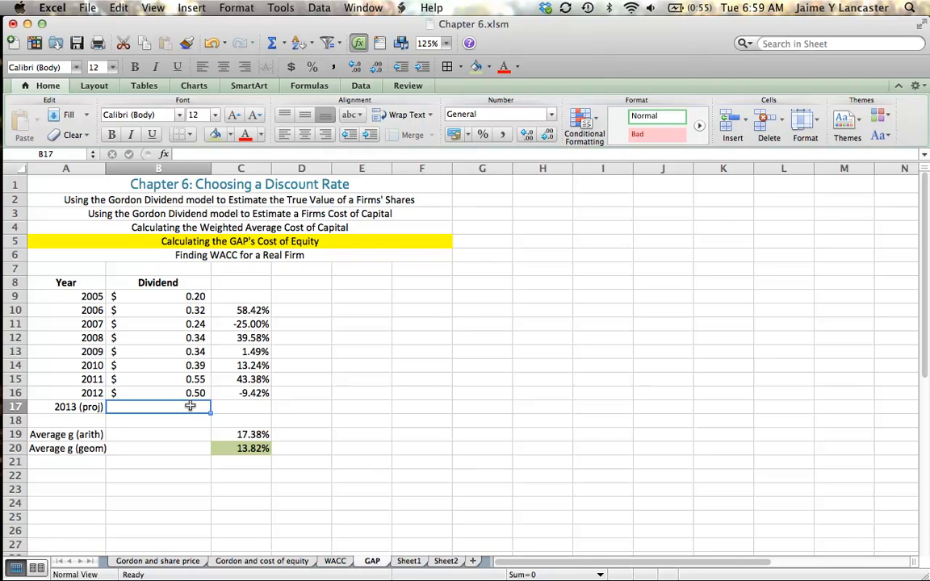
{"action": "type", "text": "=B16"}
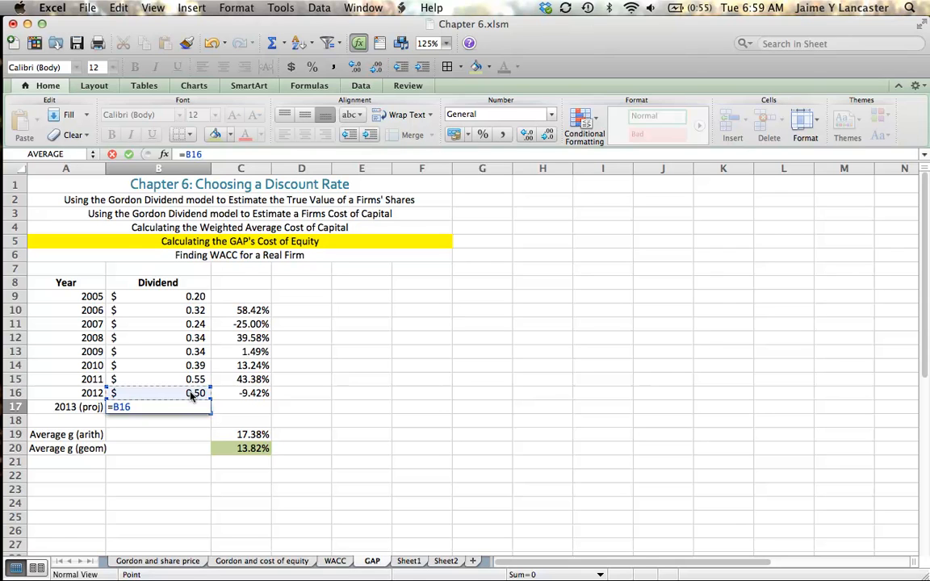
{"action": "type", "text": "*(1+"}
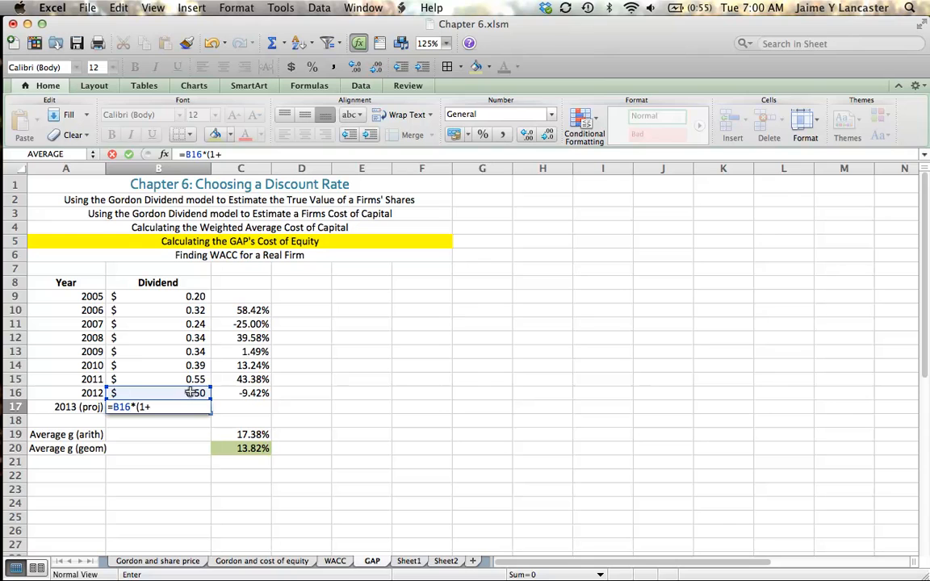
{"action": "left_click", "coordinate": [240, 448]}
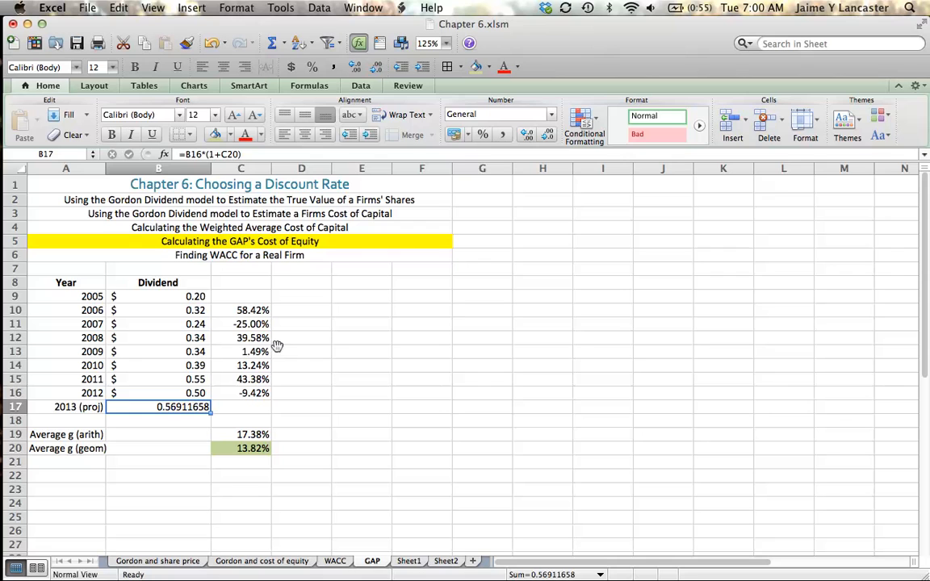
{"action": "left_click", "coordinate": [455, 134]}
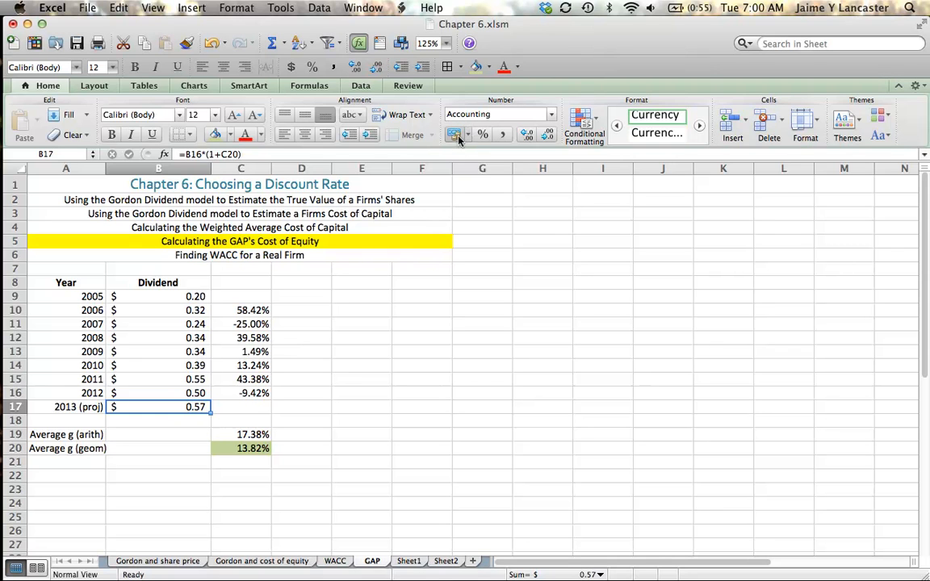
{"action": "mouse_move", "coordinate": [456, 134]}
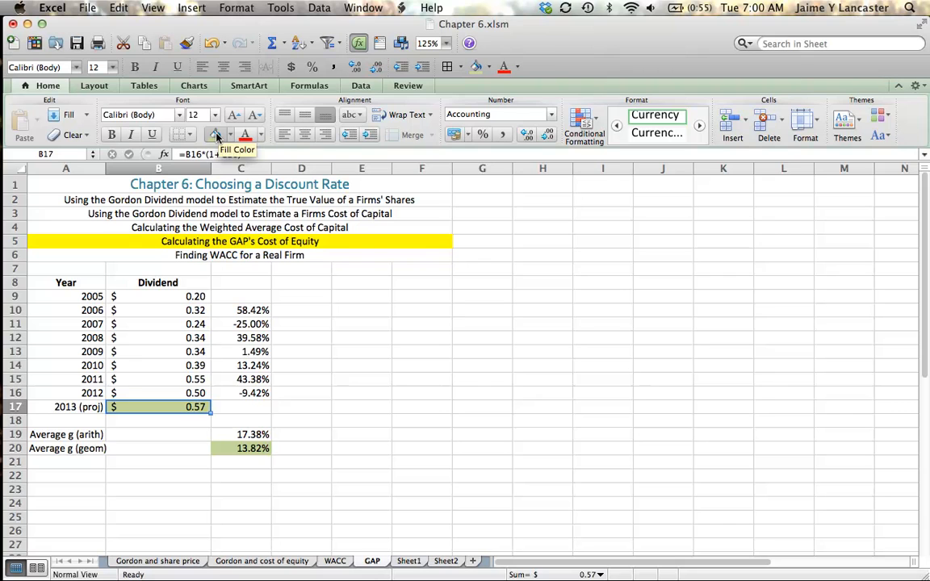
{"action": "left_click", "coordinate": [65, 461]}
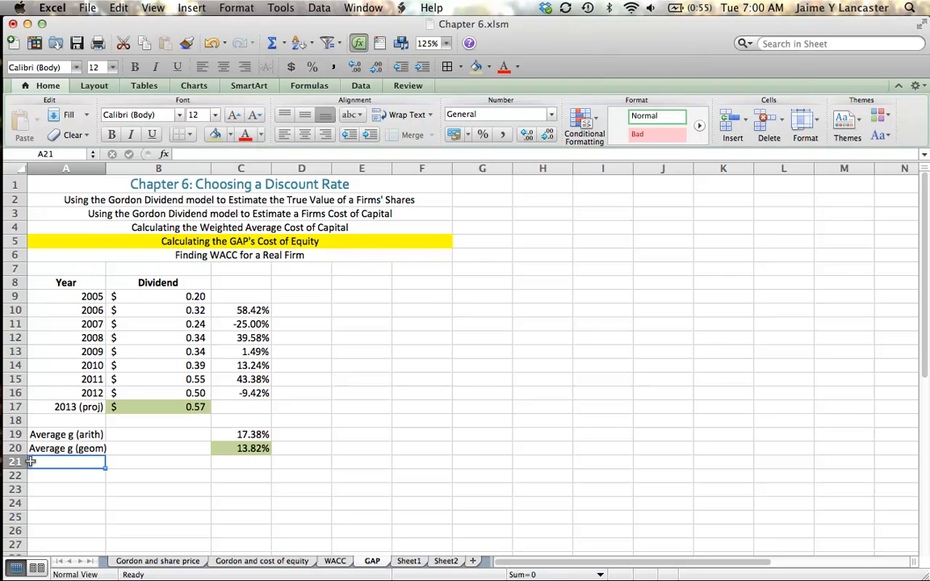
Step: Enter 'Share Price' with 32.39 beside it, and the label 'r (equity)' in A23
{"action": "type", "text": "Share Price"}
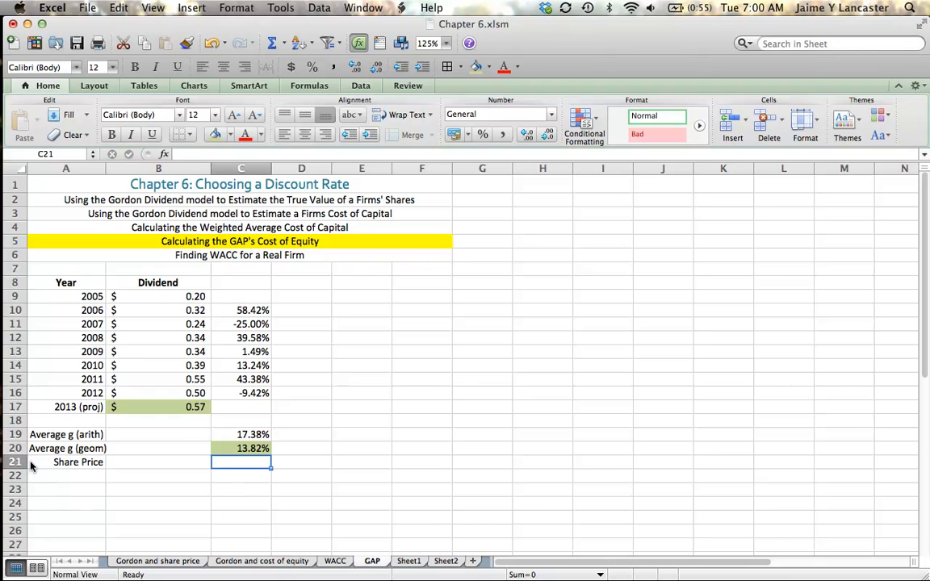
{"action": "type", "text": "32.39"}
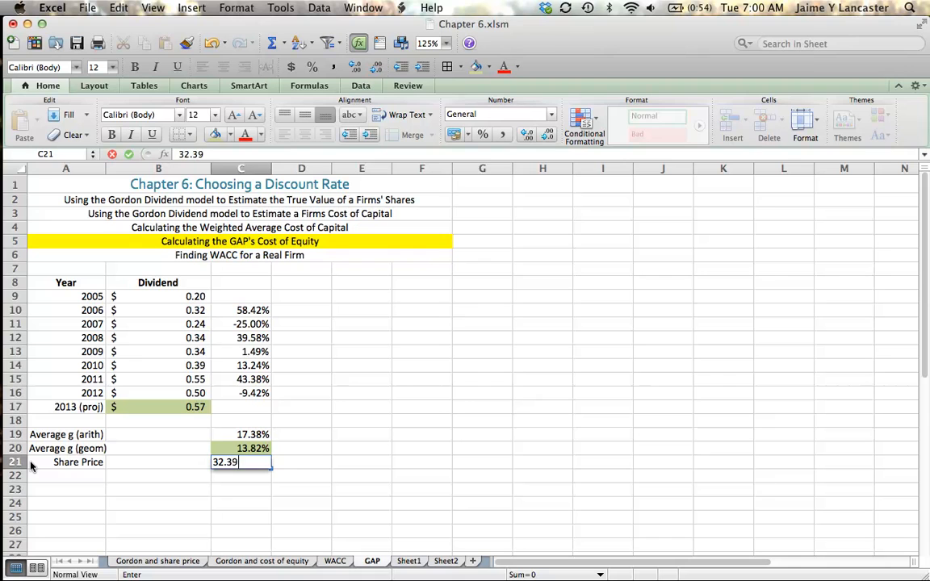
{"action": "key", "text": "Return"}
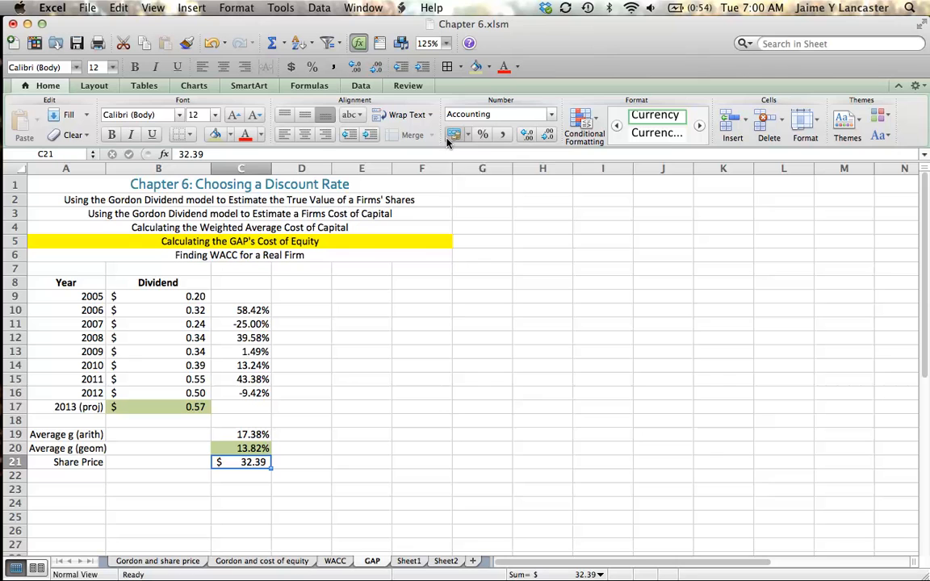
{"action": "mouse_move", "coordinate": [216, 134]}
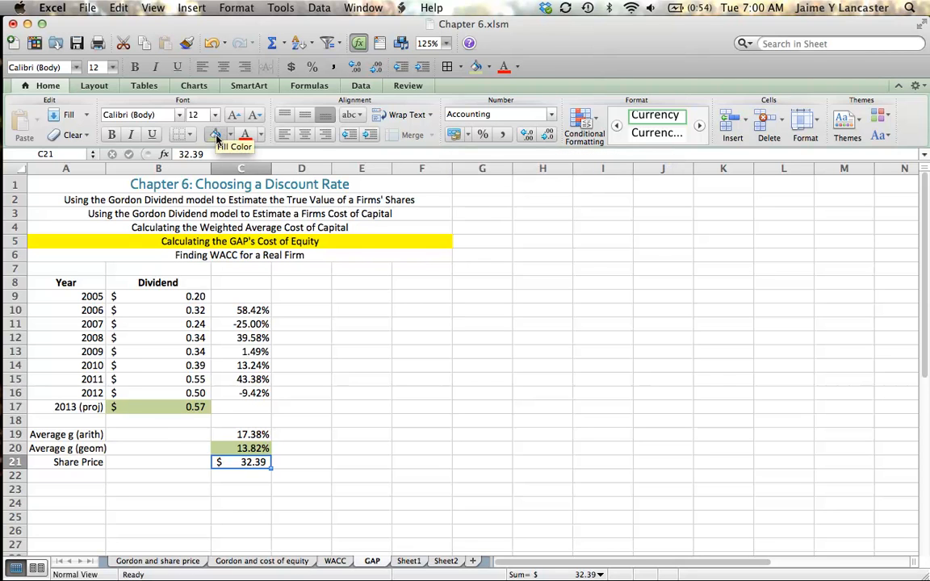
{"action": "left_click", "coordinate": [66, 489]}
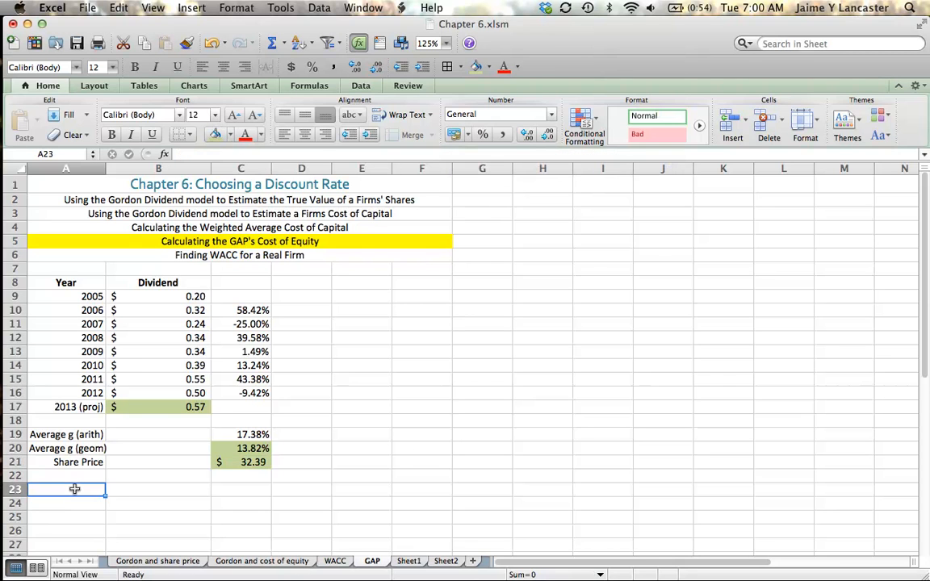
{"action": "type", "text": "r (equity"}
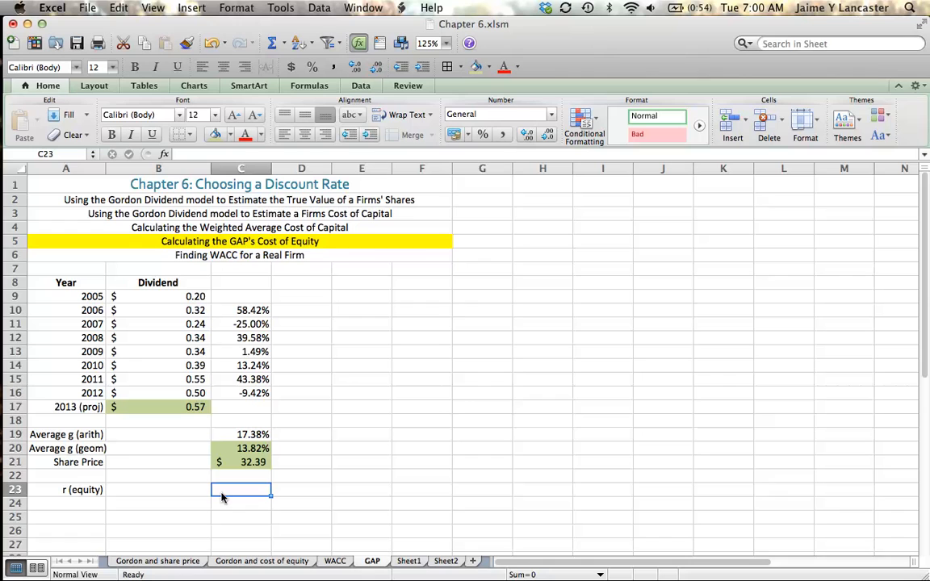
Step: Enter =(B17/C21)+C20 in B23, reducing decimals to show 15.58%
{"action": "left_click", "coordinate": [158, 489]}
{"action": "type", "text": "="}
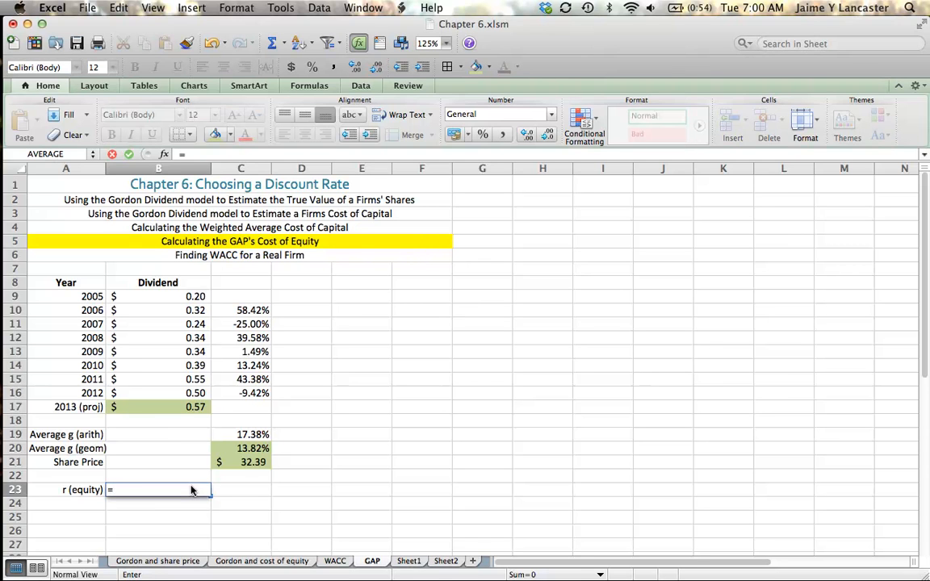
{"action": "type", "text": "("}
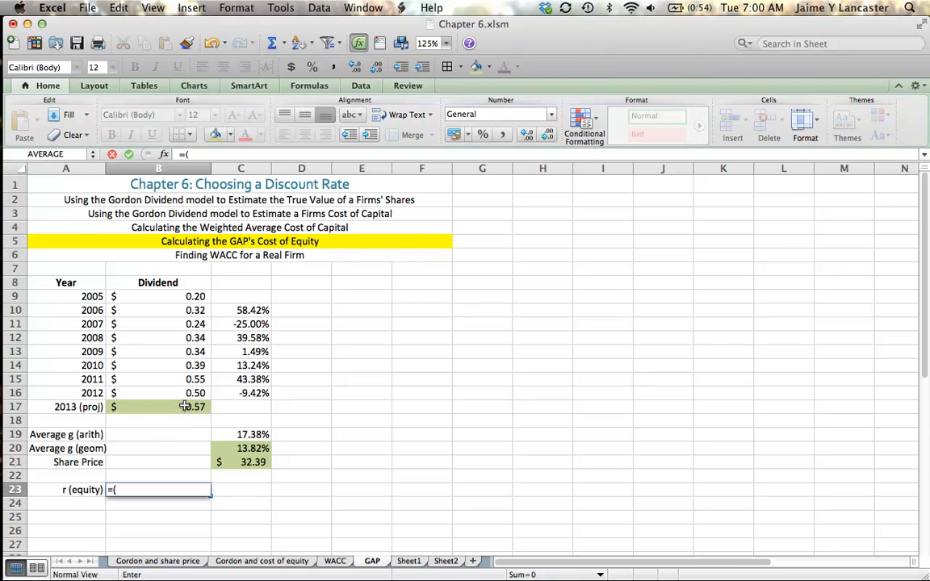
{"action": "left_click", "coordinate": [158, 406]}
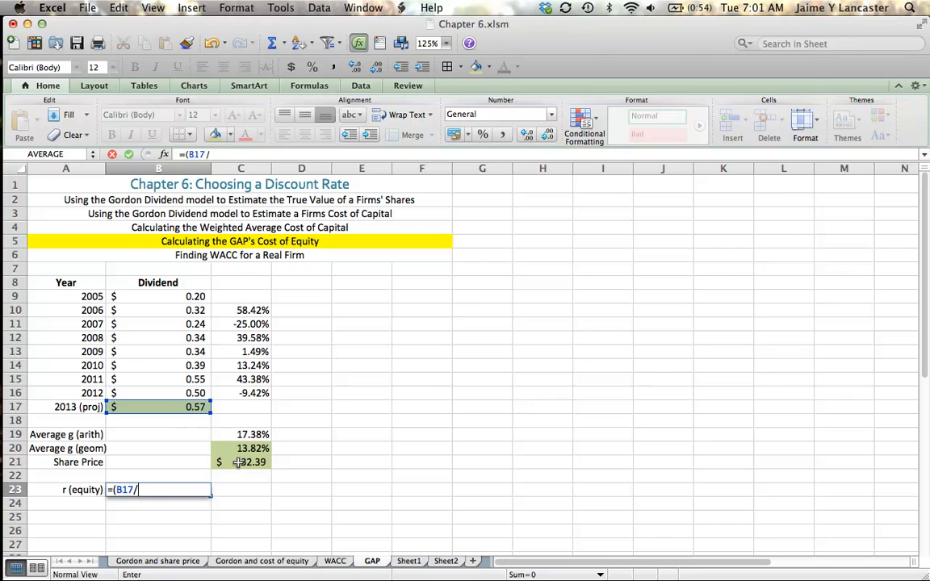
{"action": "left_click", "coordinate": [240, 462]}
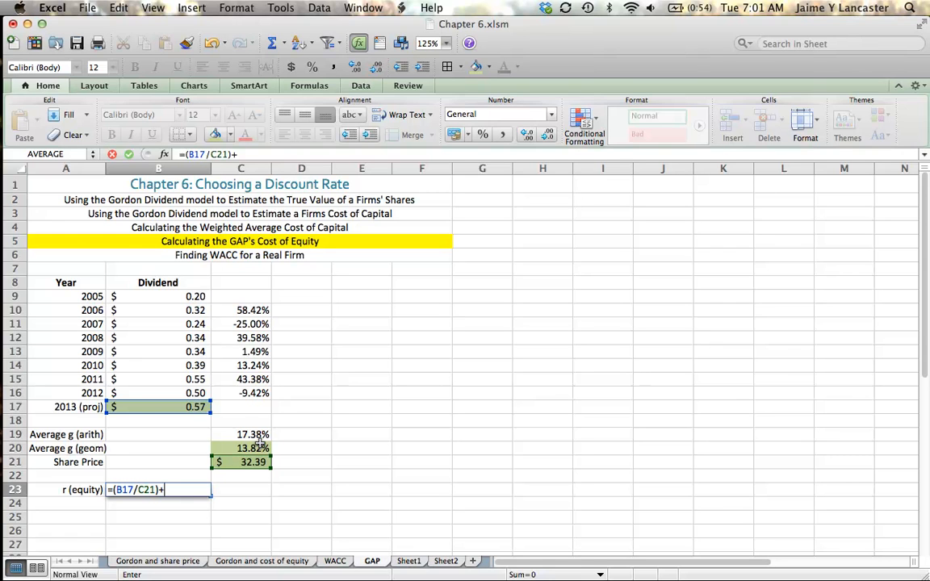
{"action": "left_click", "coordinate": [240, 448]}
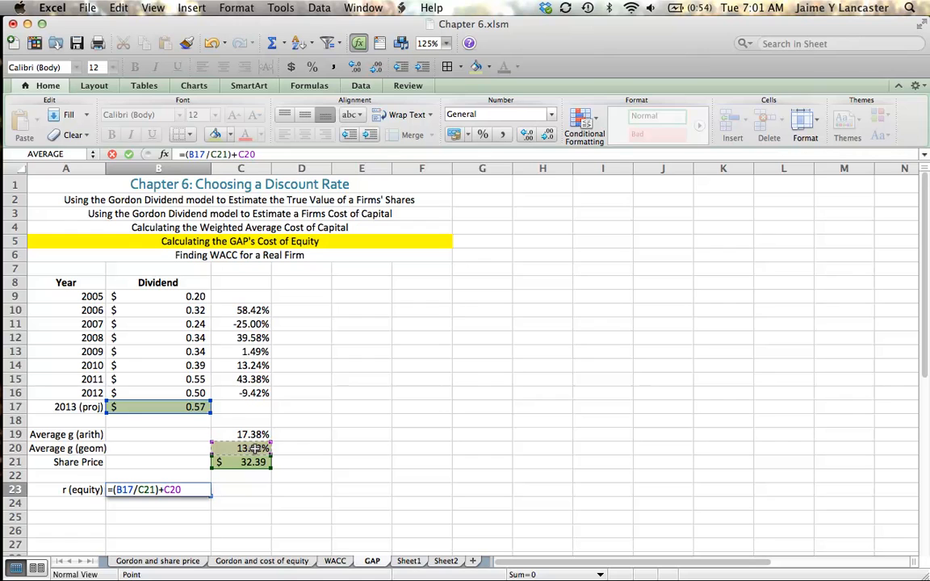
{"action": "mouse_move", "coordinate": [419, 443]}
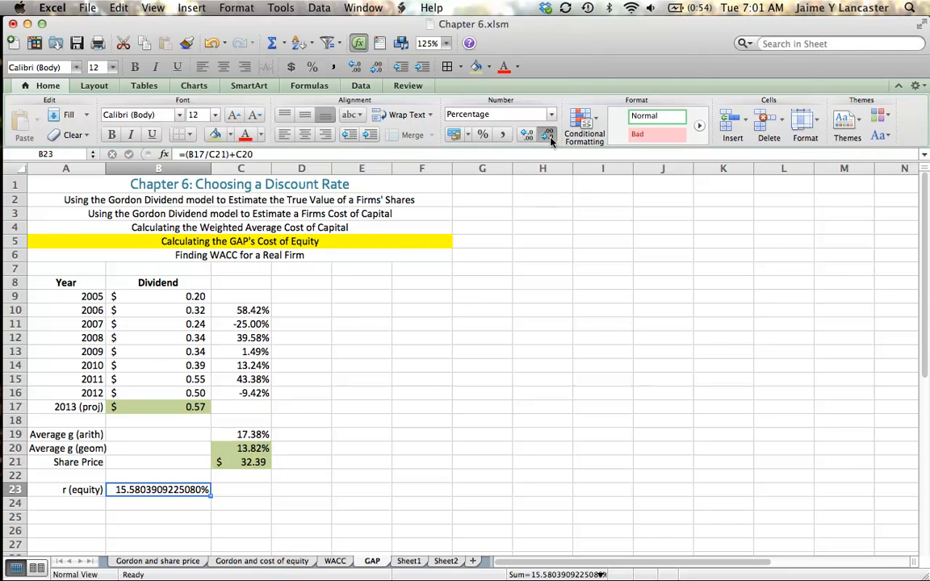
{"action": "left_click", "coordinate": [548, 134]}
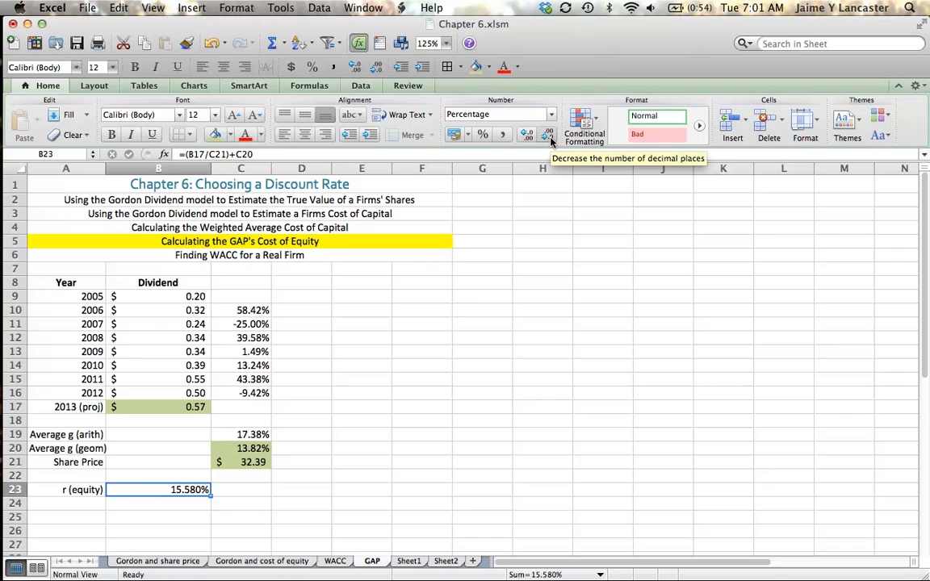
{"action": "left_click", "coordinate": [548, 134]}
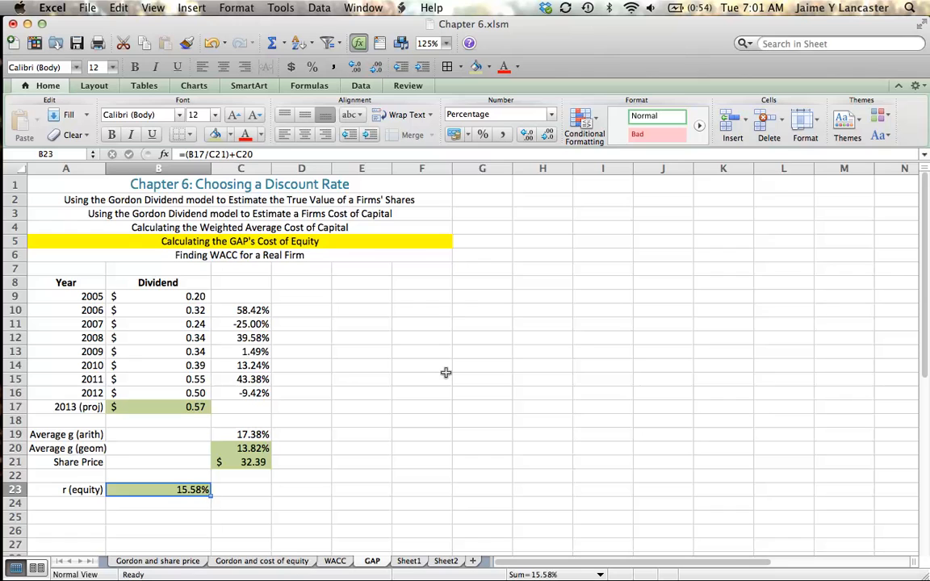
{"action": "left_click", "coordinate": [422, 379]}
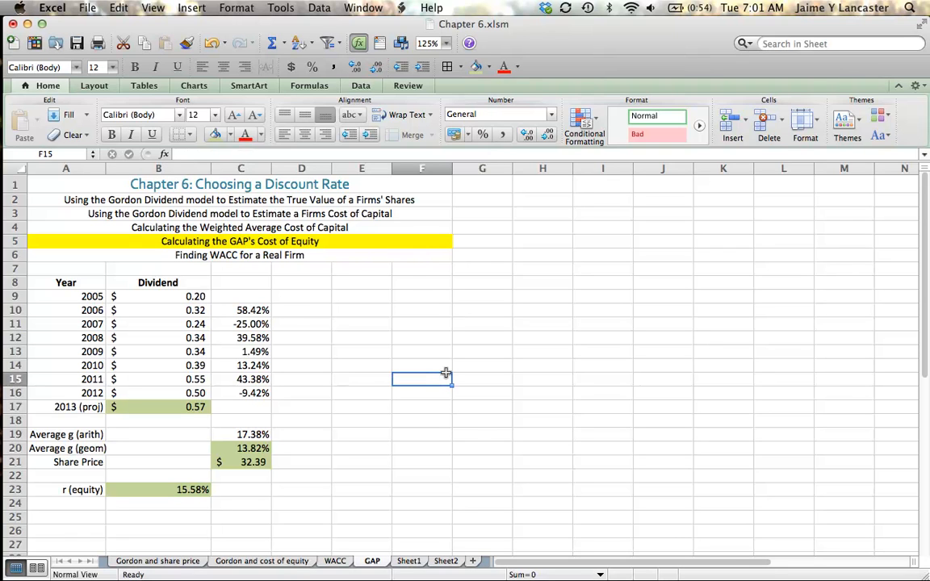